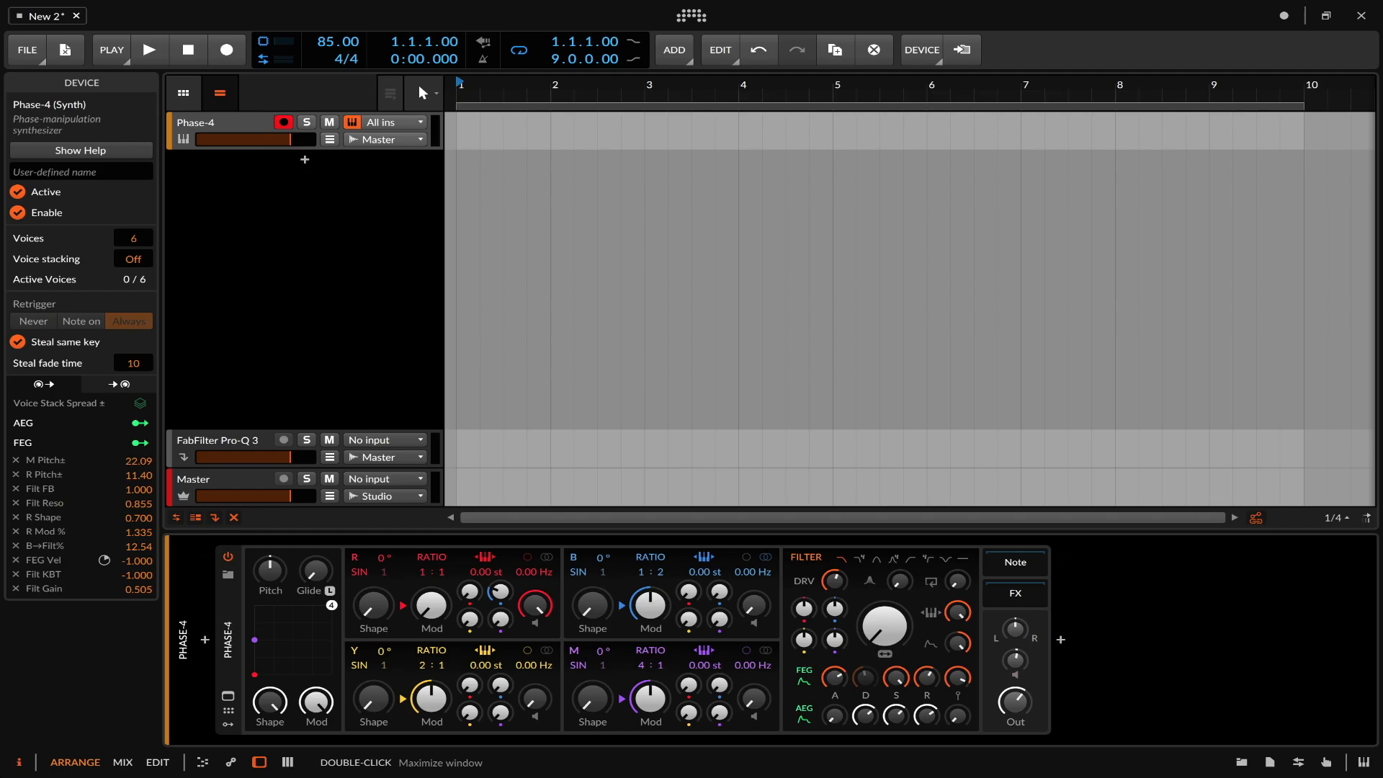
mouse_move(1332, 103)
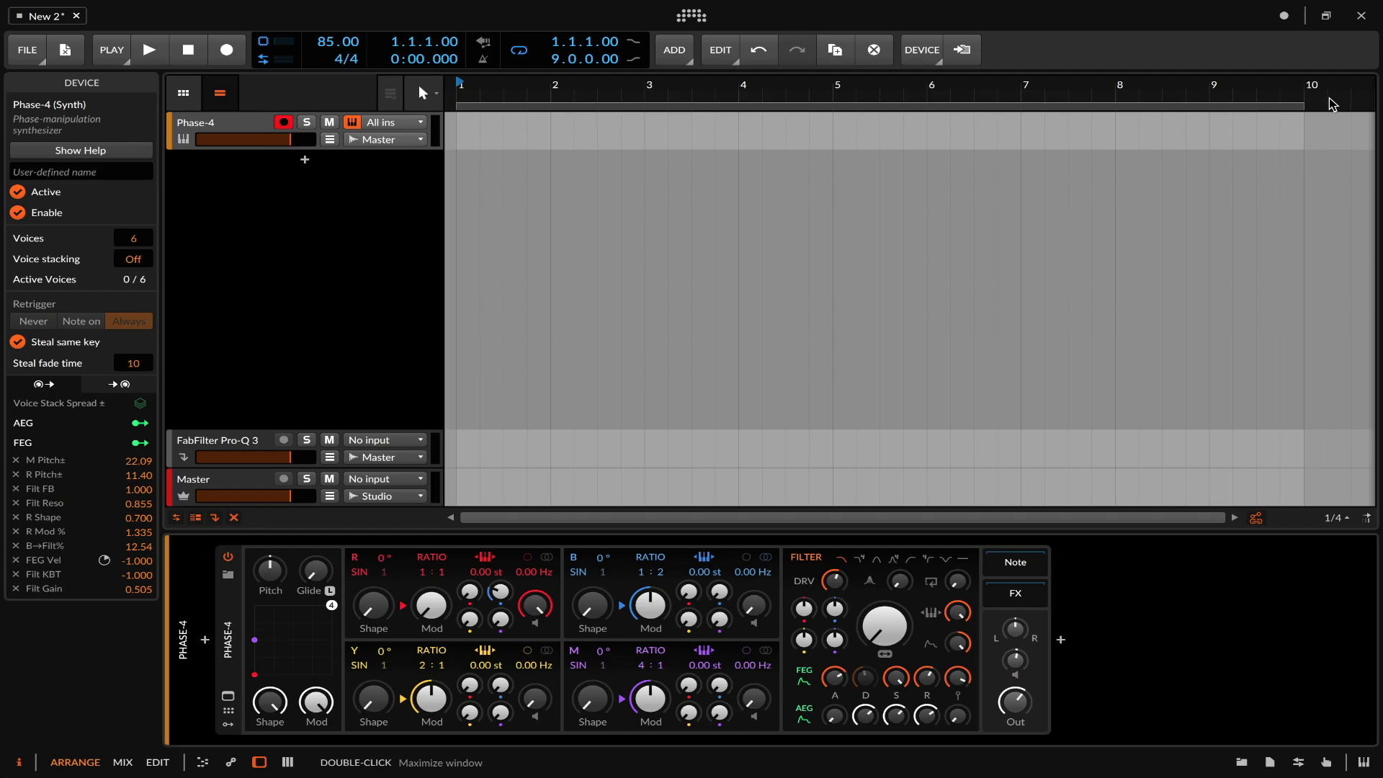
mouse_move(519, 612)
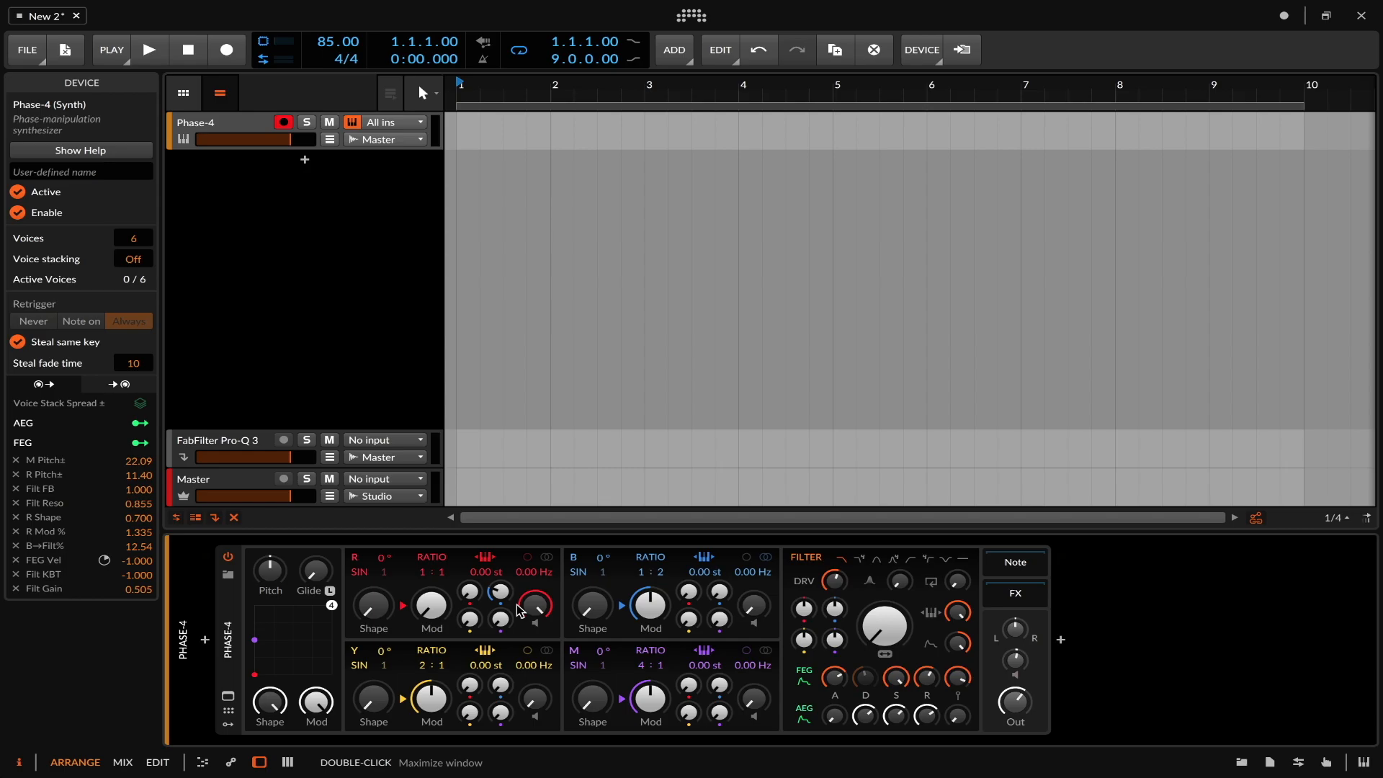
mouse_move(492, 601)
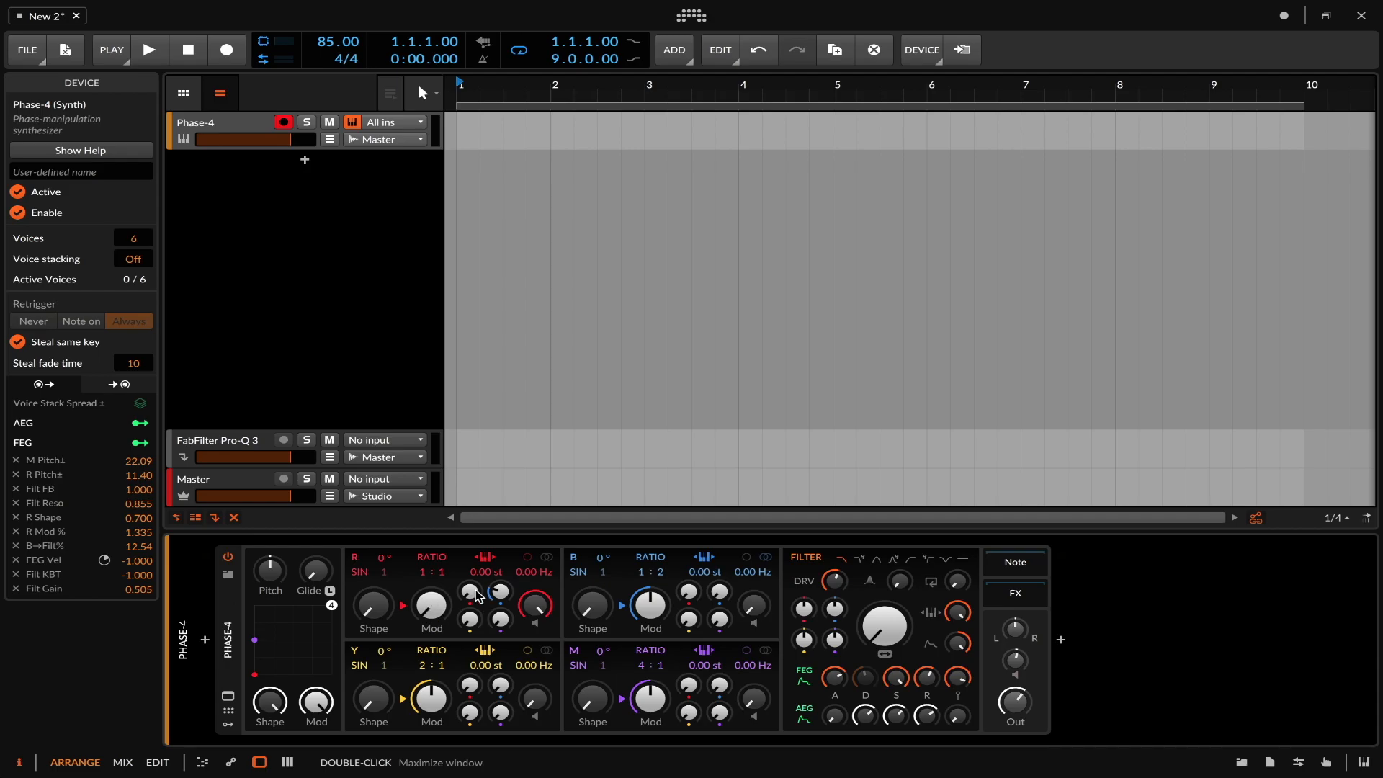
mouse_move(877, 562)
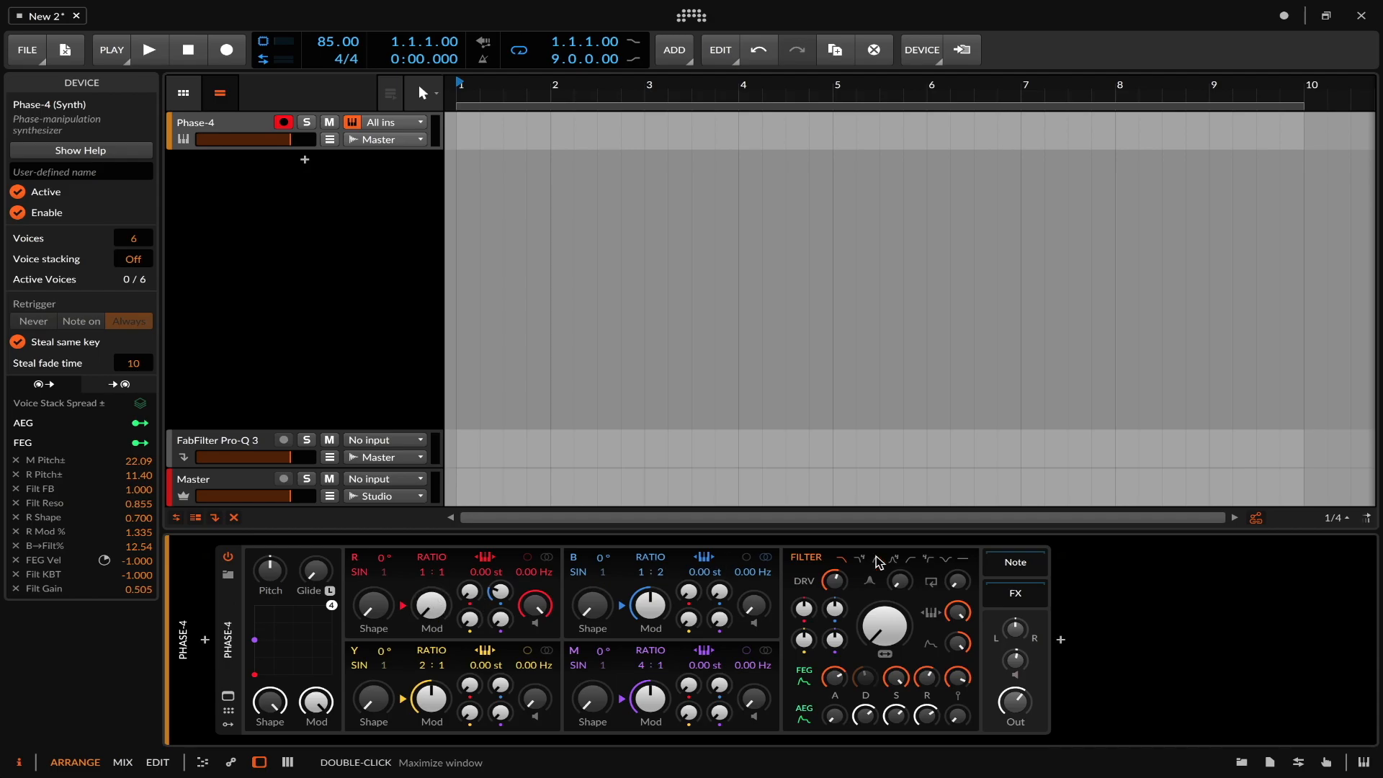
mouse_move(380, 649)
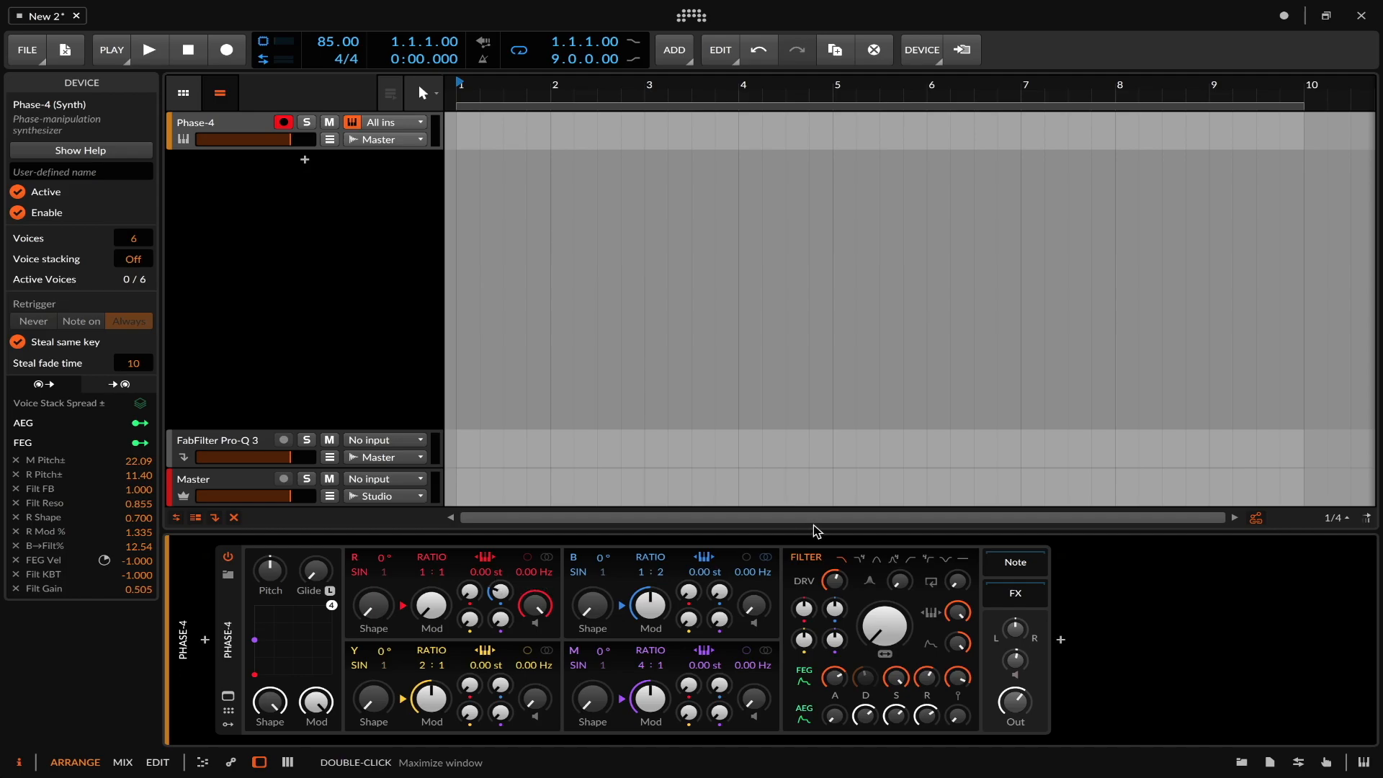
mouse_move(295, 229)
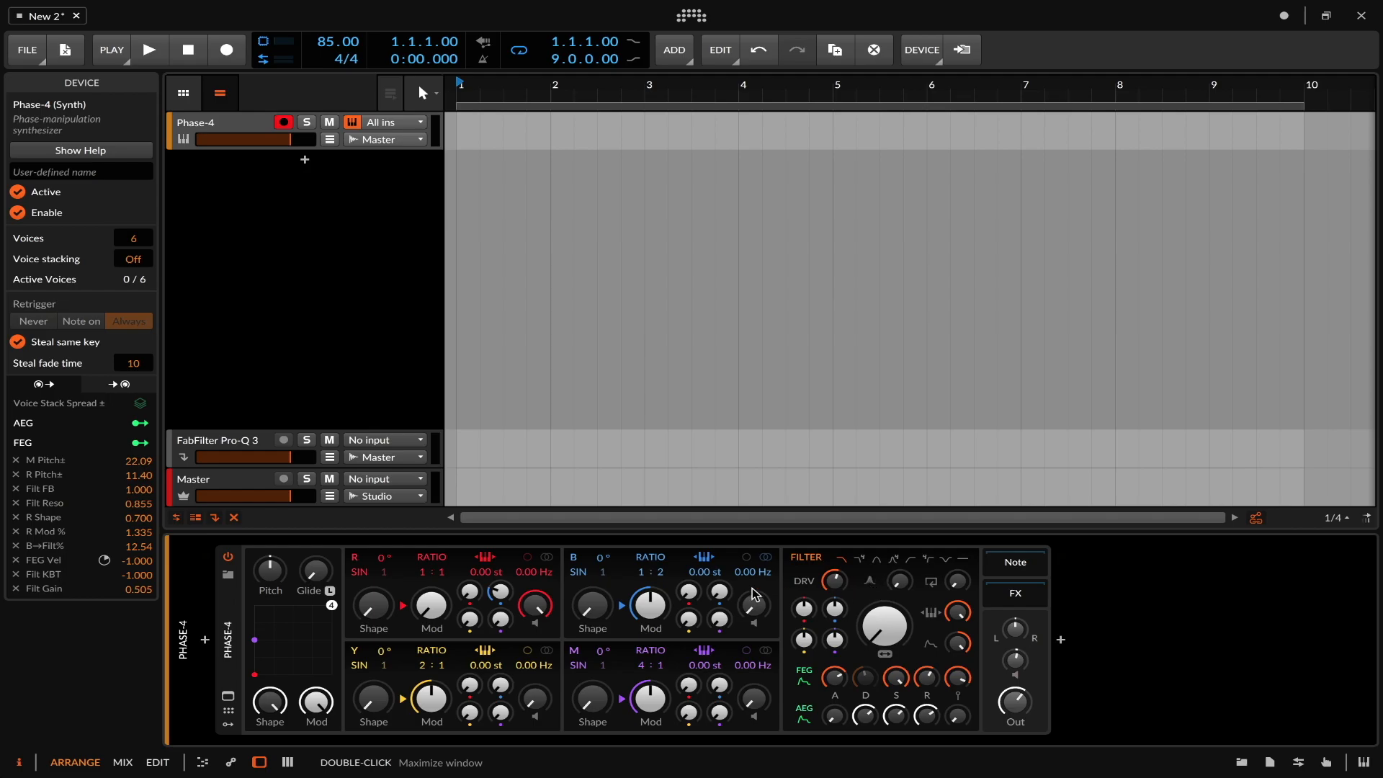
mouse_move(788, 601)
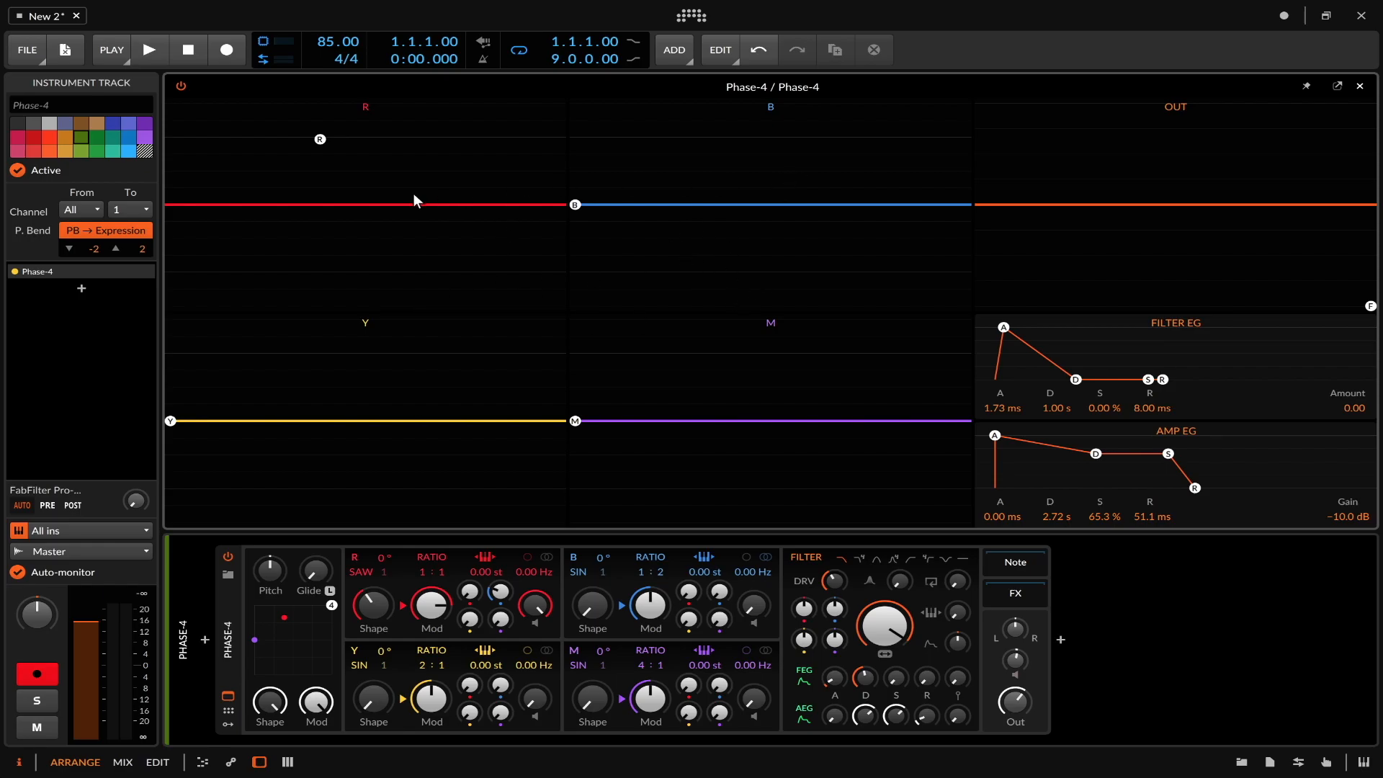
mouse_move(942, 304)
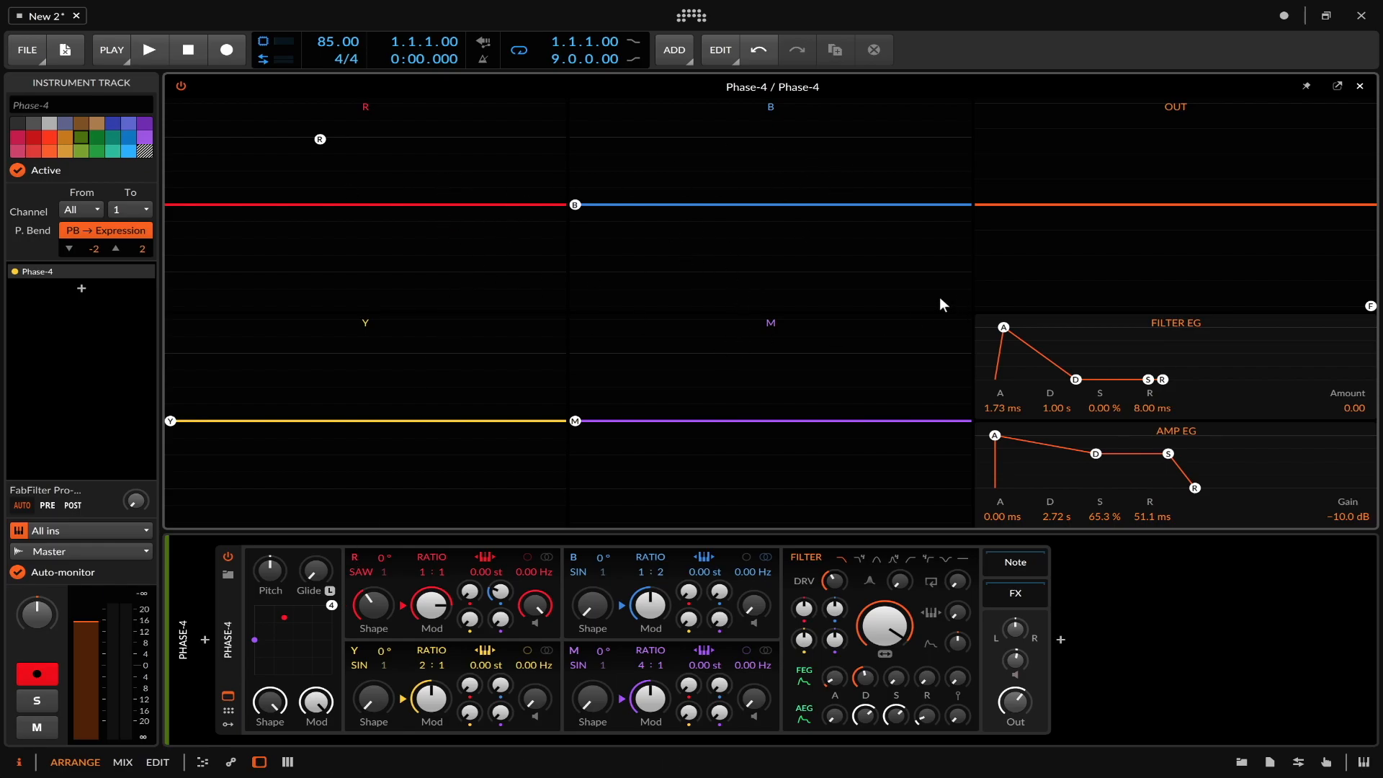
mouse_move(884, 626)
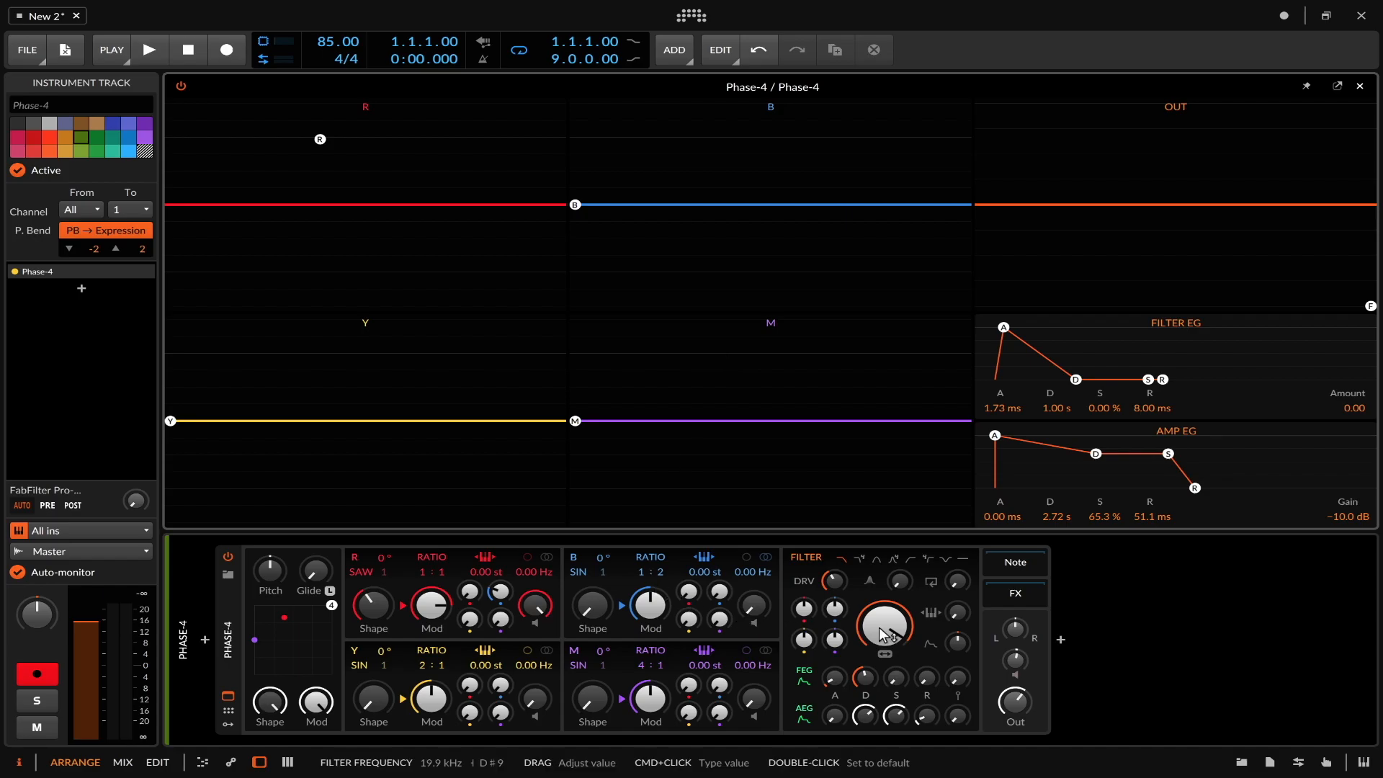
mouse_move(317, 582)
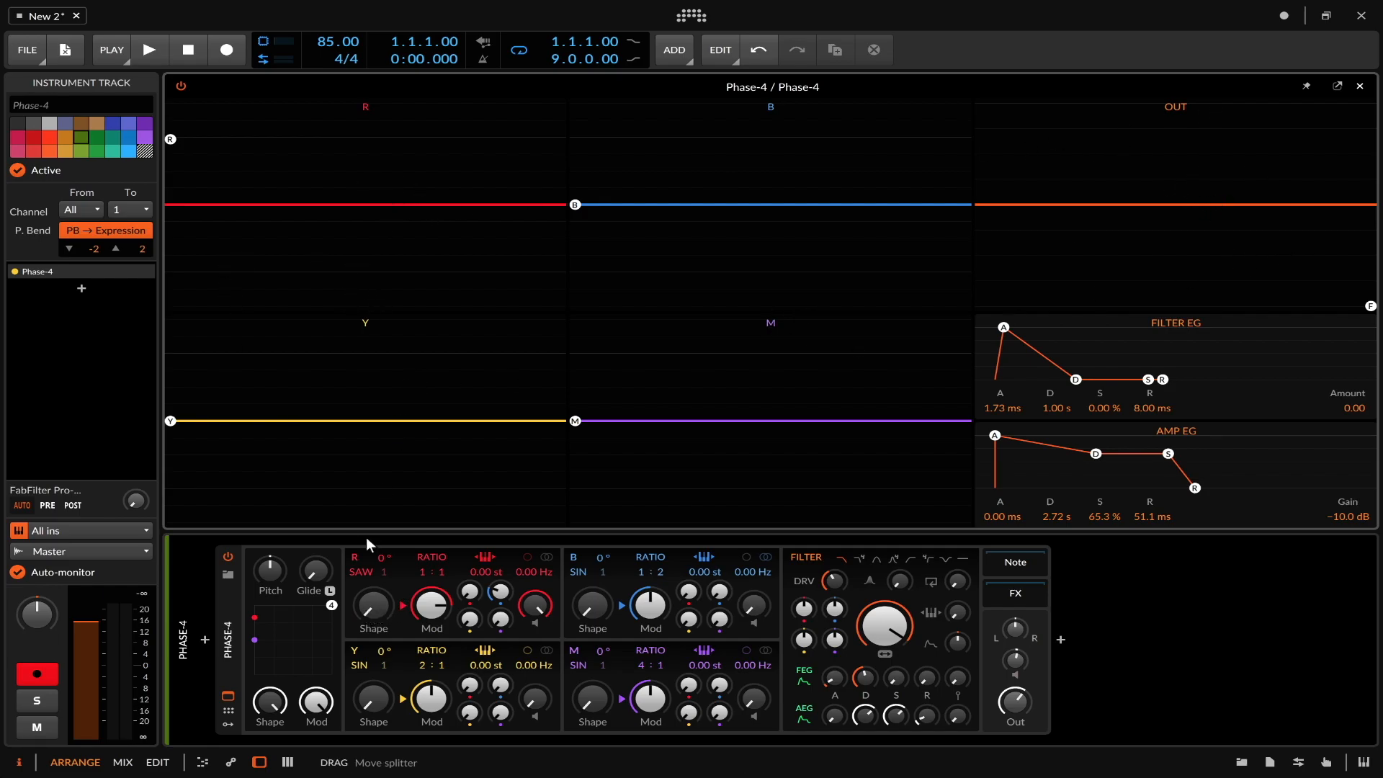
- Open Phase-4's oscilloscope view and set oscillator R to SAW with Shape at 95%
left_click(149, 50)
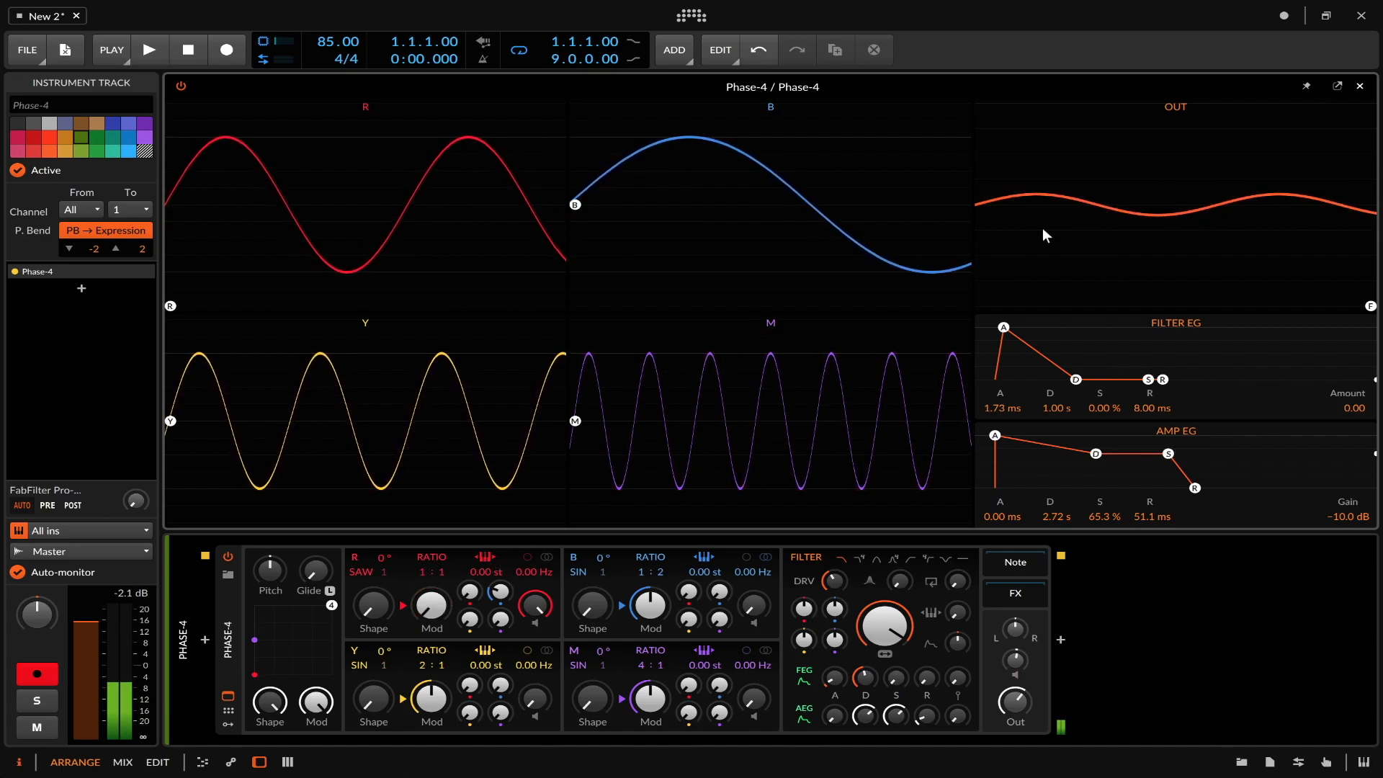
mouse_move(469, 591)
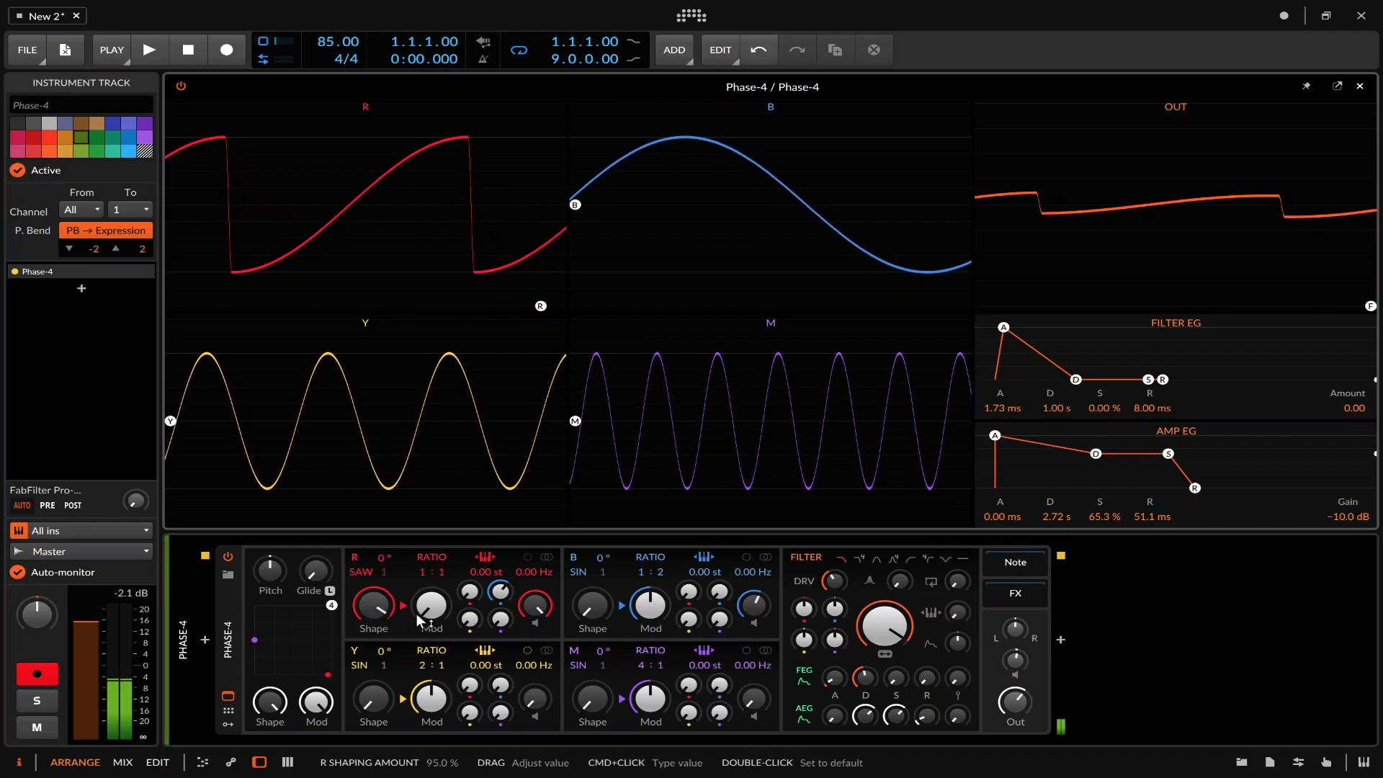
- Give oscillator R small B→R, Y→R and M→R modulation and about 2% feedback
left_click_drag(430, 609, 433, 591)
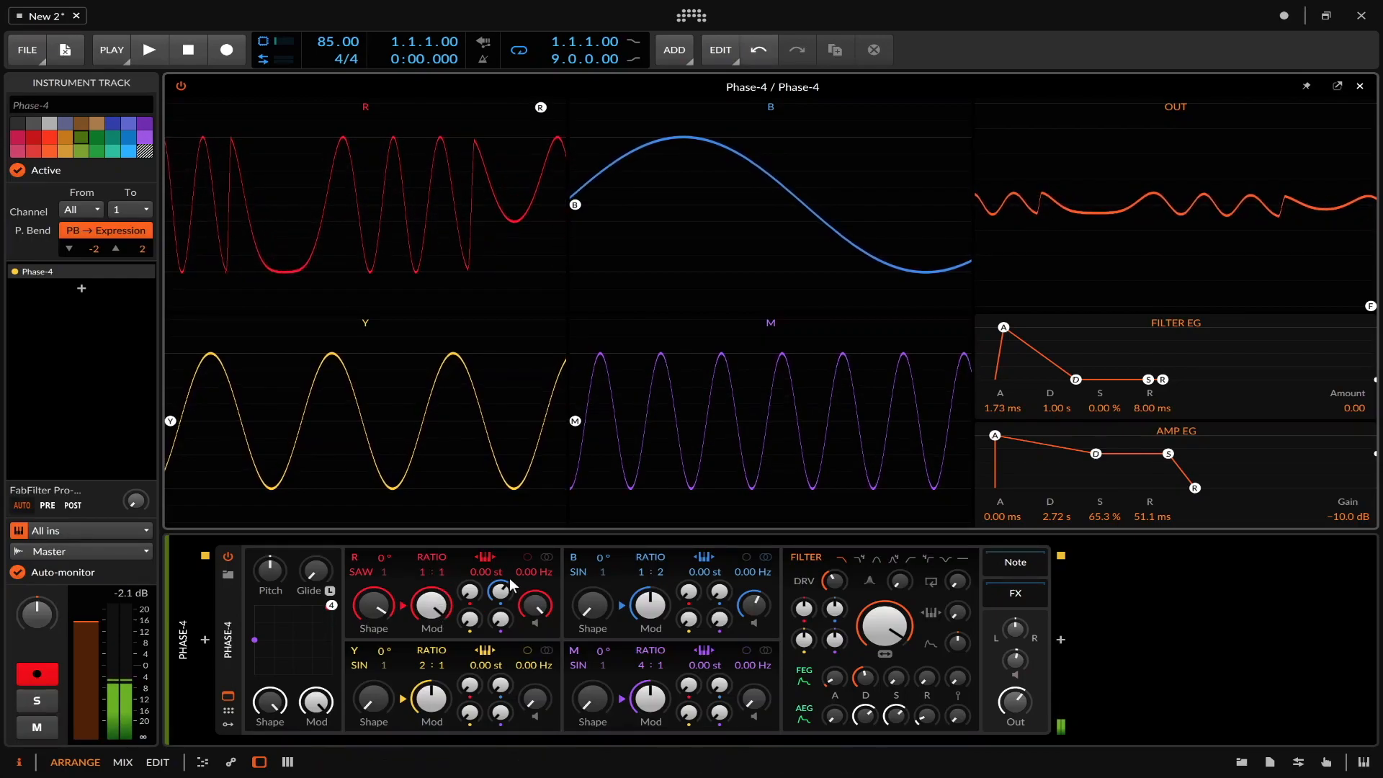
left_click_drag(498, 590, 503, 578)
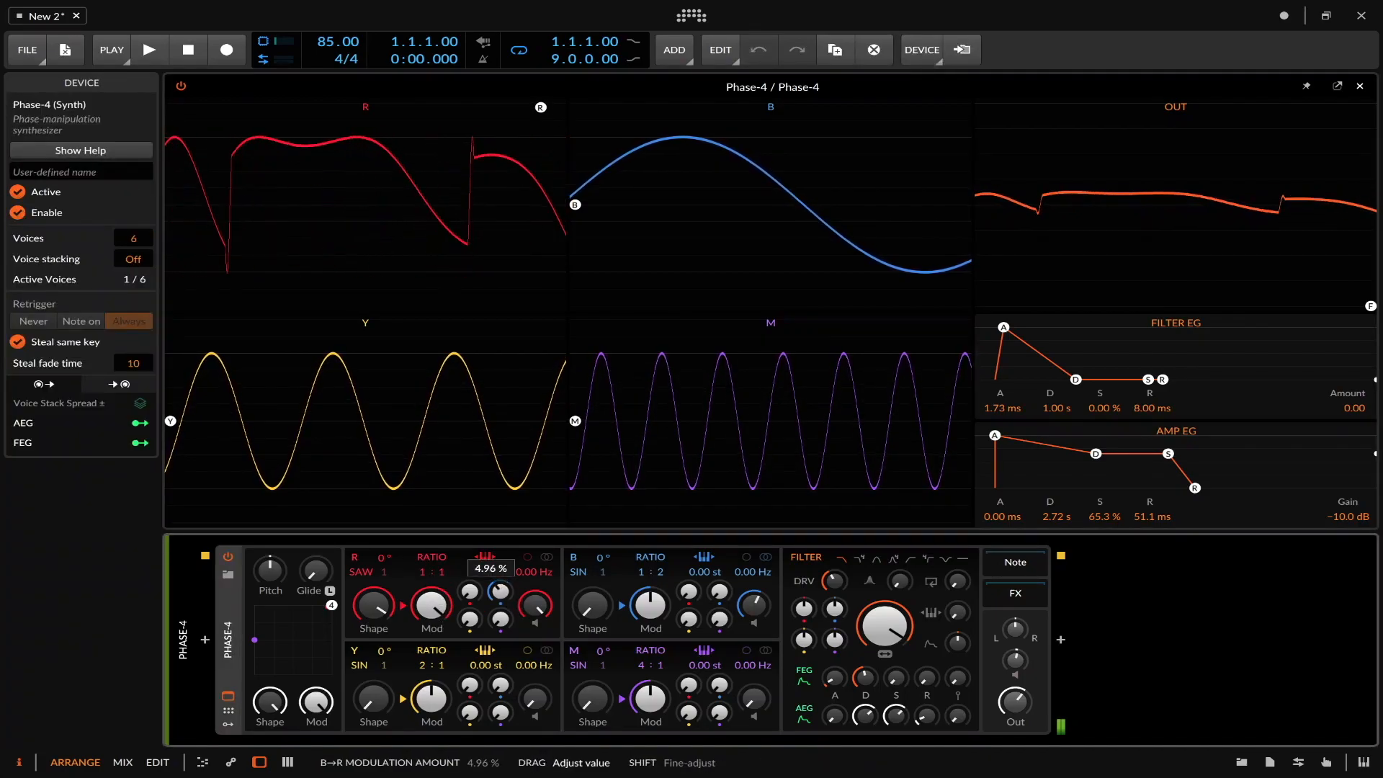
left_click_drag(469, 590, 469, 564)
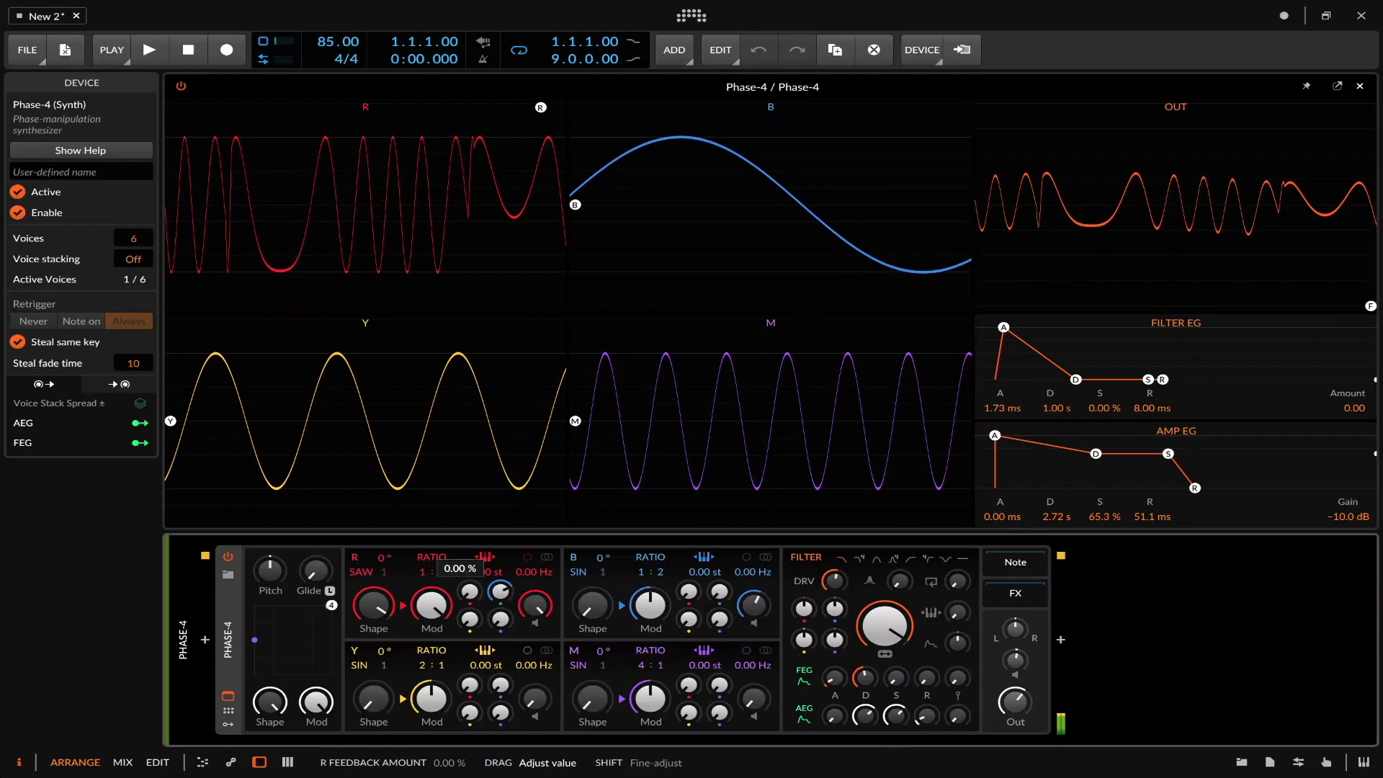
left_click_drag(431, 606, 432, 600)
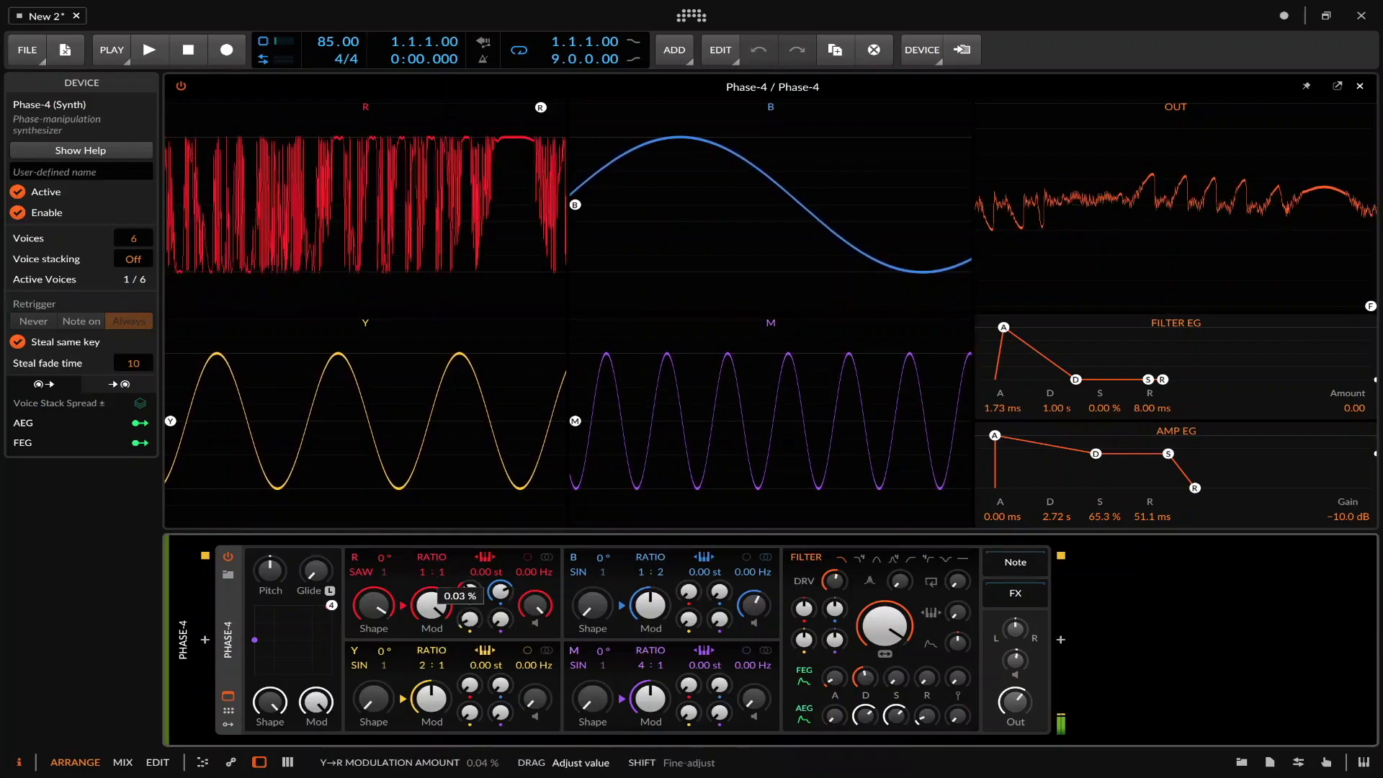
left_click_drag(431, 608, 431, 582)
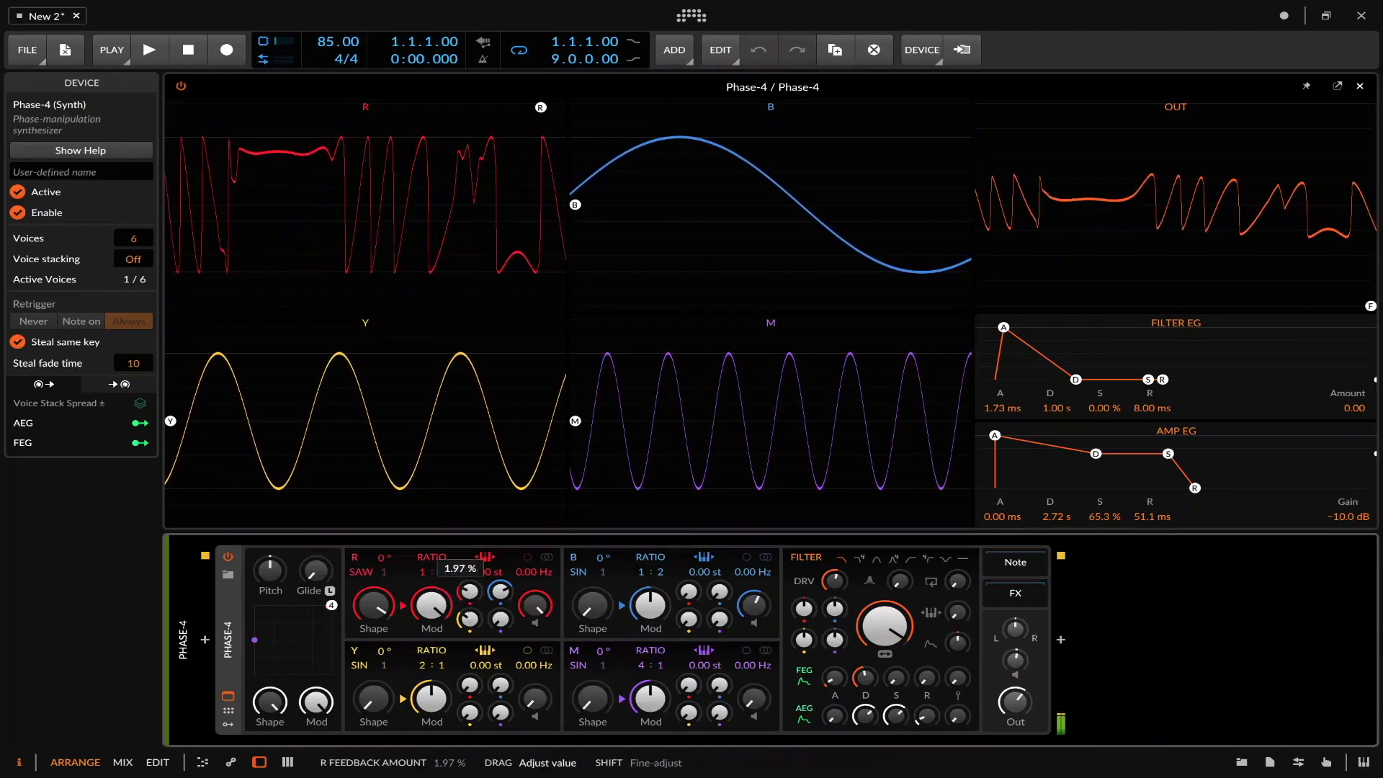
left_click_drag(472, 606, 472, 591)
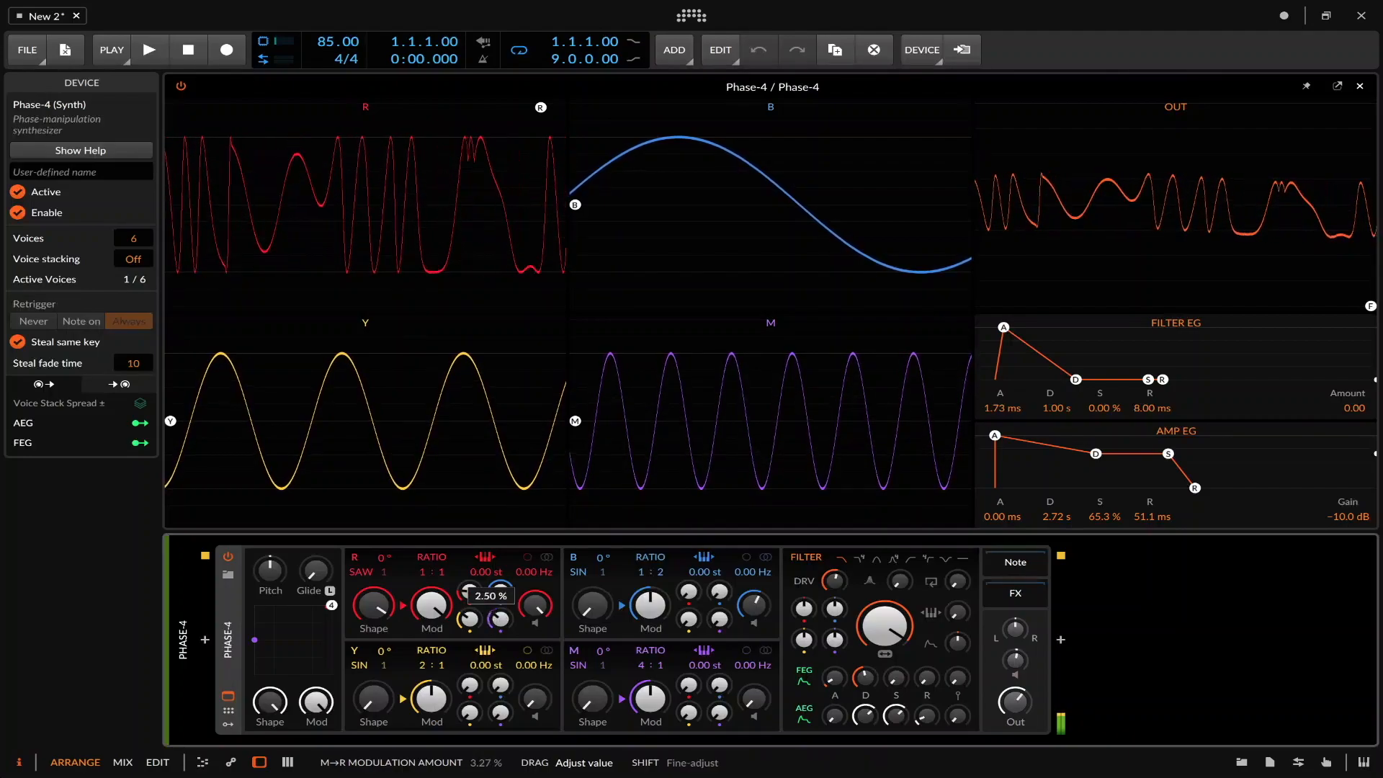
left_click_drag(499, 609, 498, 621)
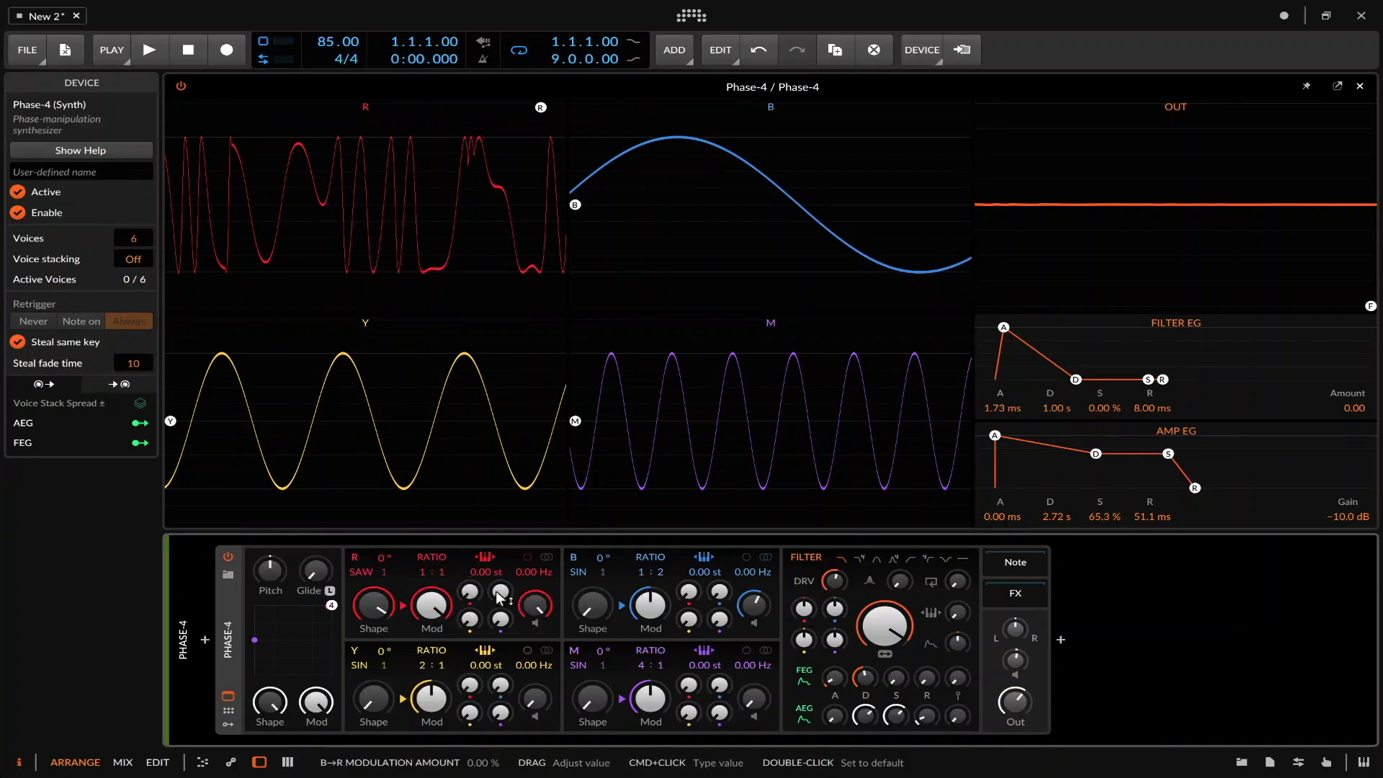
mouse_move(755, 604)
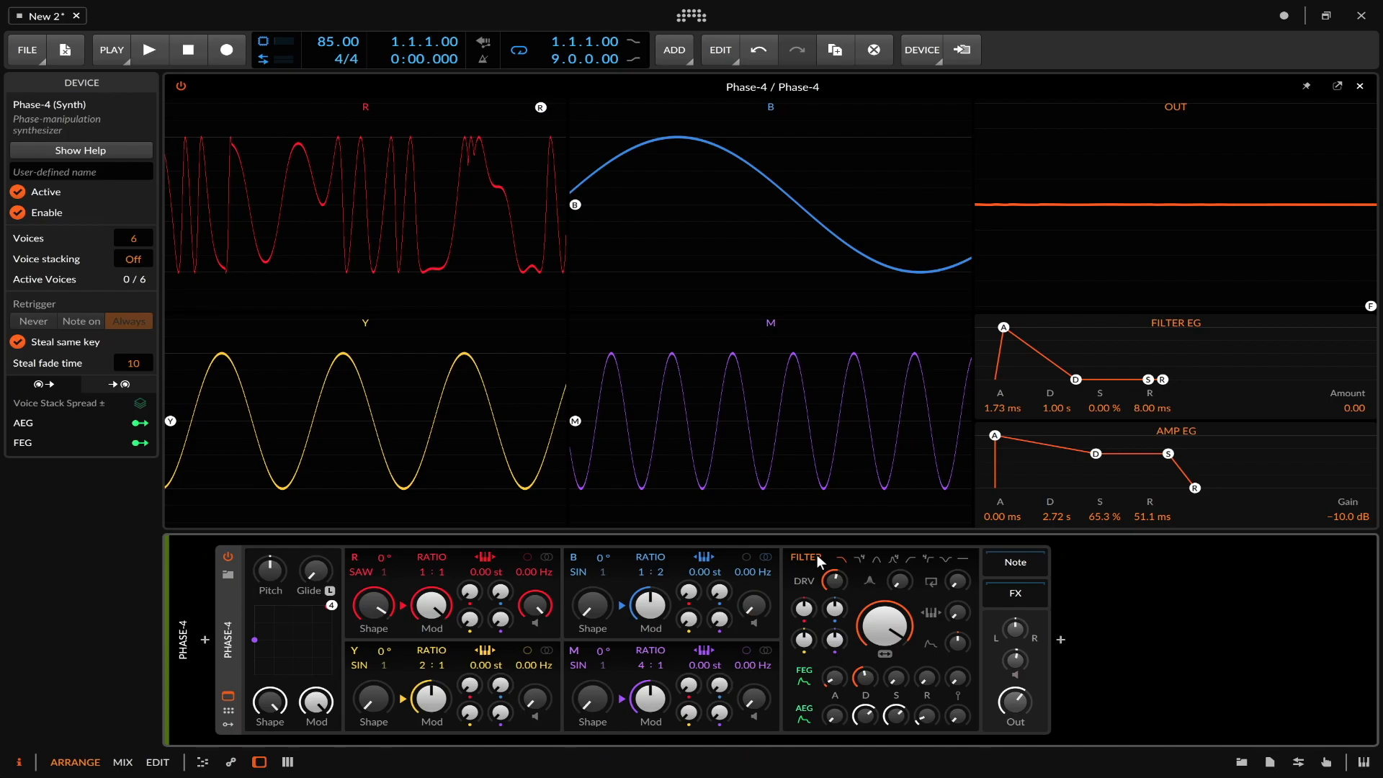
mouse_move(424, 520)
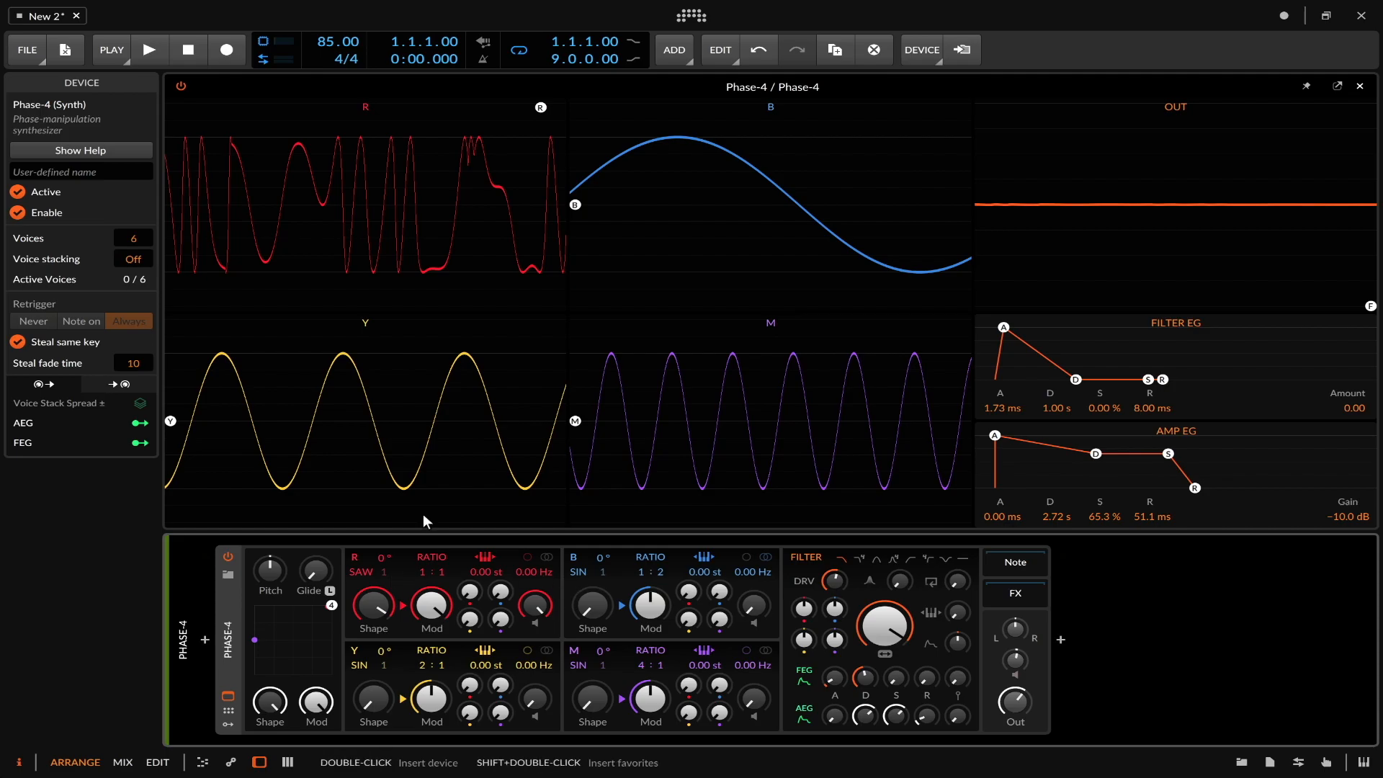
mouse_move(492, 510)
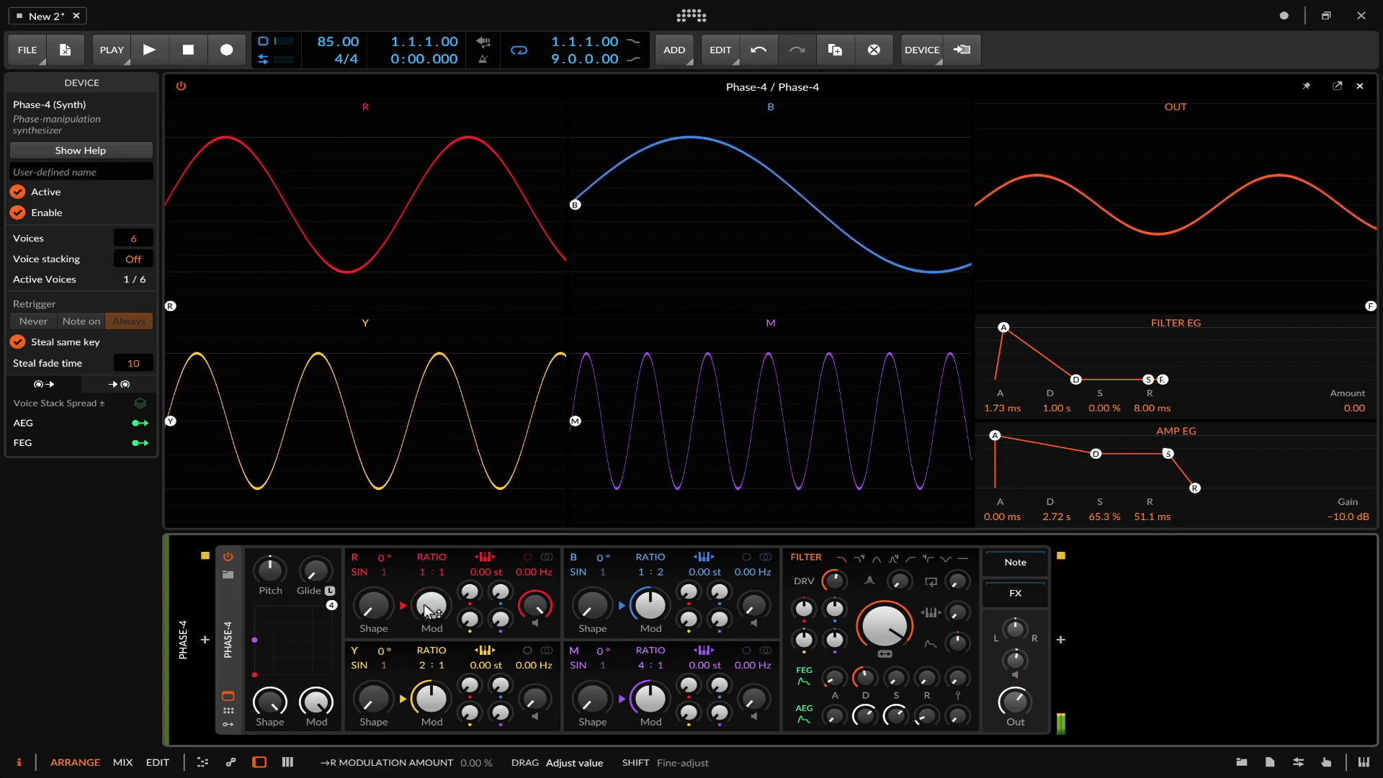
- Set the R operator's ratio numerator to 1 and offset its phase to 43°
left_click_drag(467, 591, 468, 600)
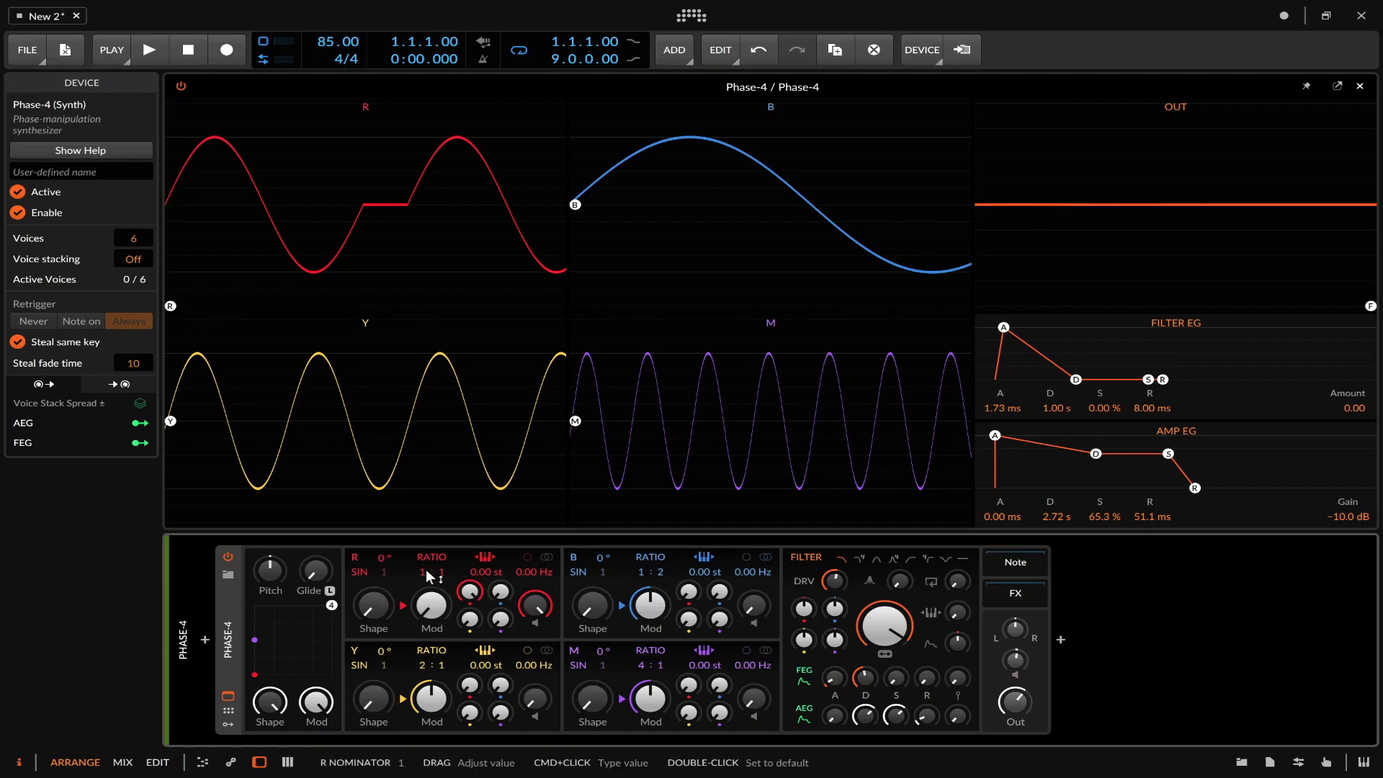
left_click_drag(432, 571, 432, 563)
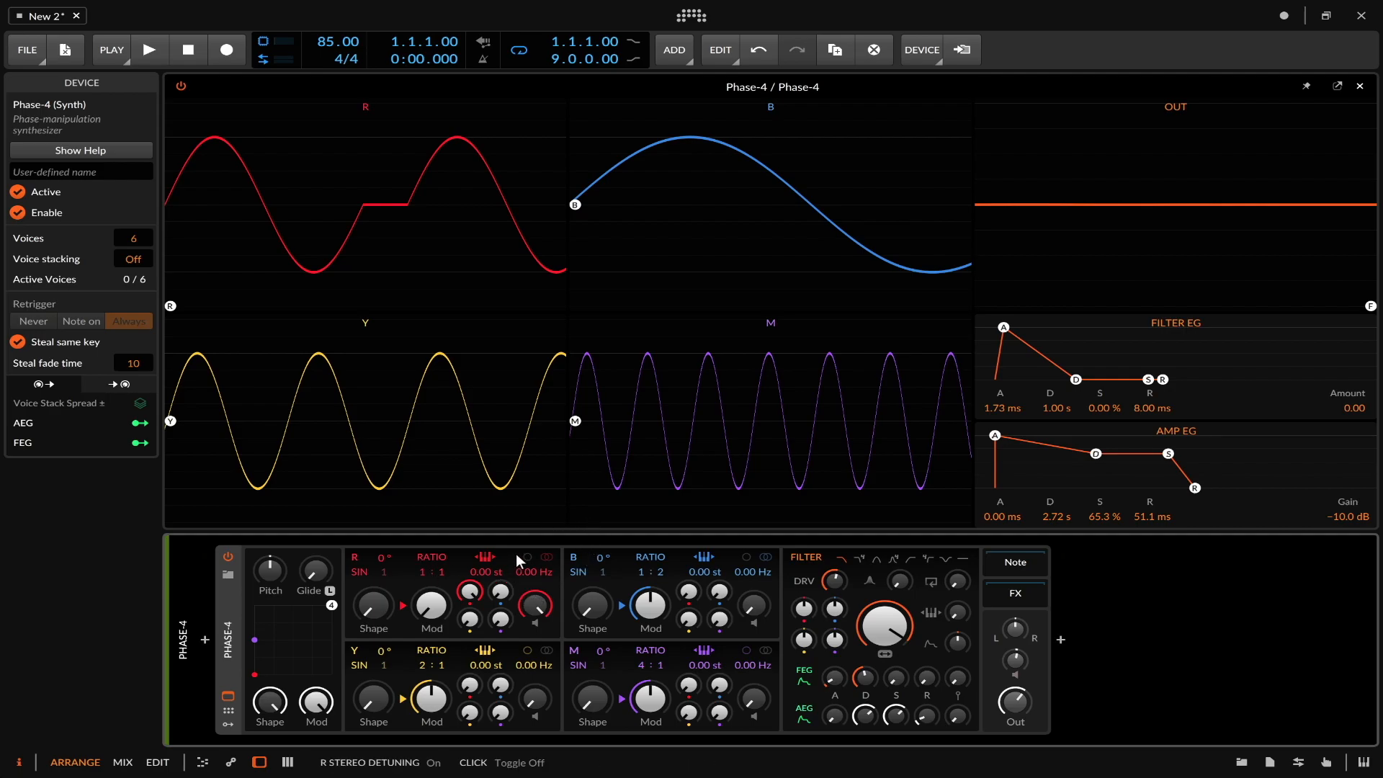
mouse_move(385, 555)
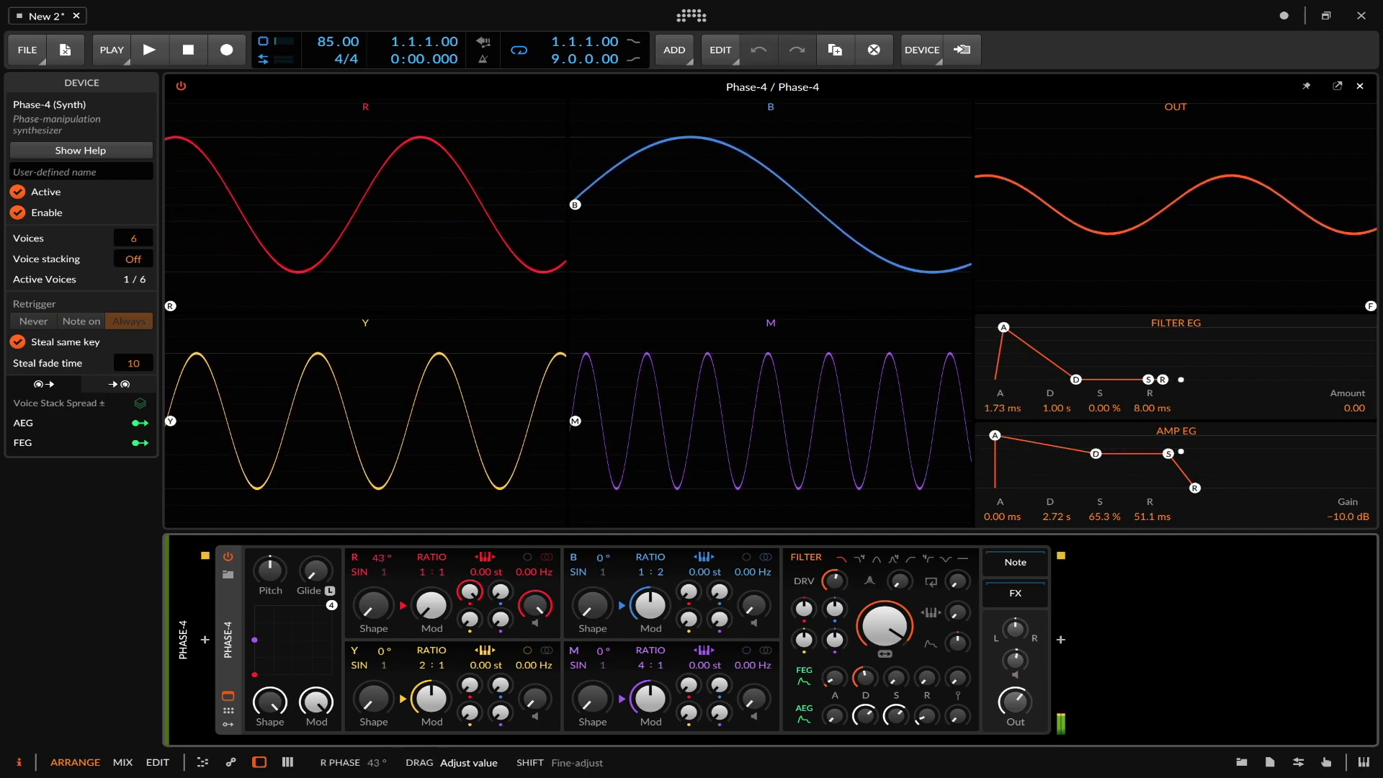
- Move the R operator's phase to 218° and experiment with the B phase offset
left_click_drag(432, 604, 439, 613)
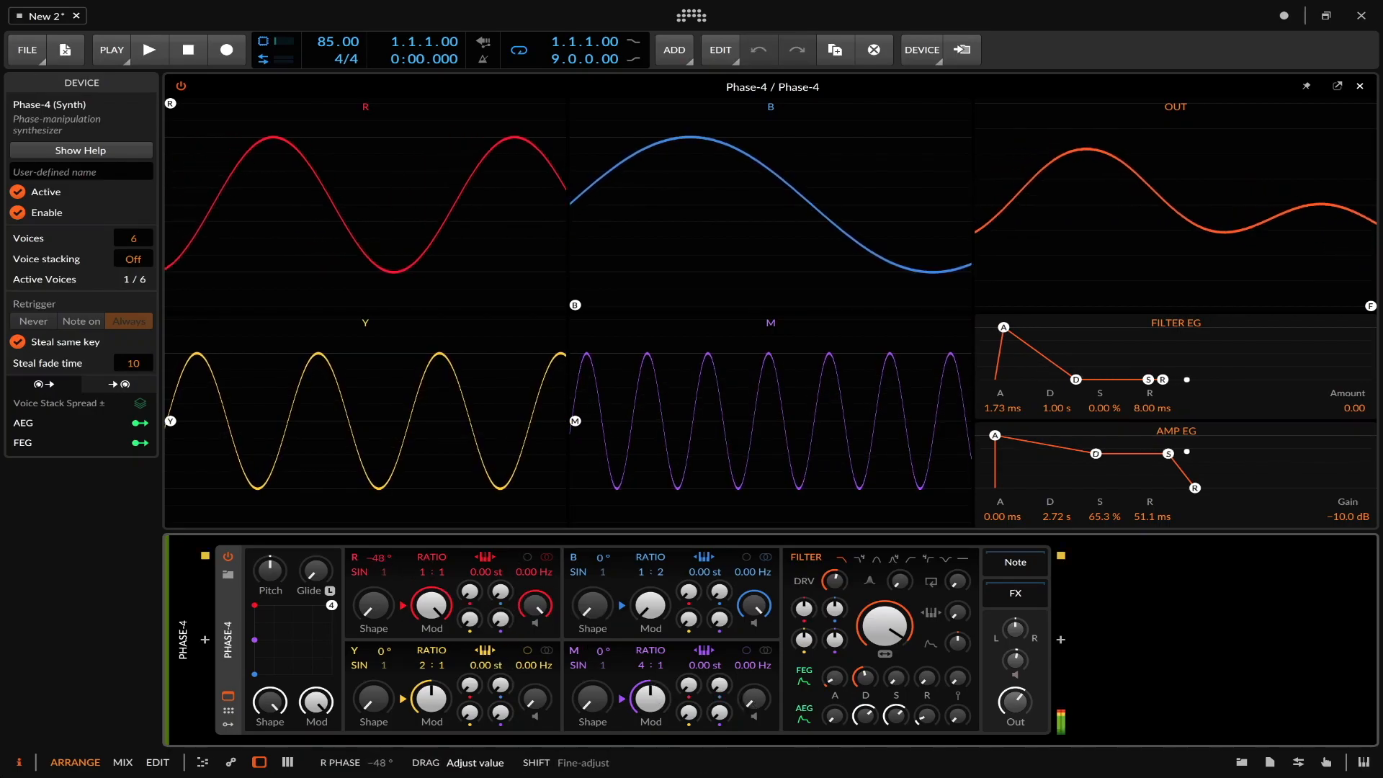
left_click_drag(362, 557, 381, 547)
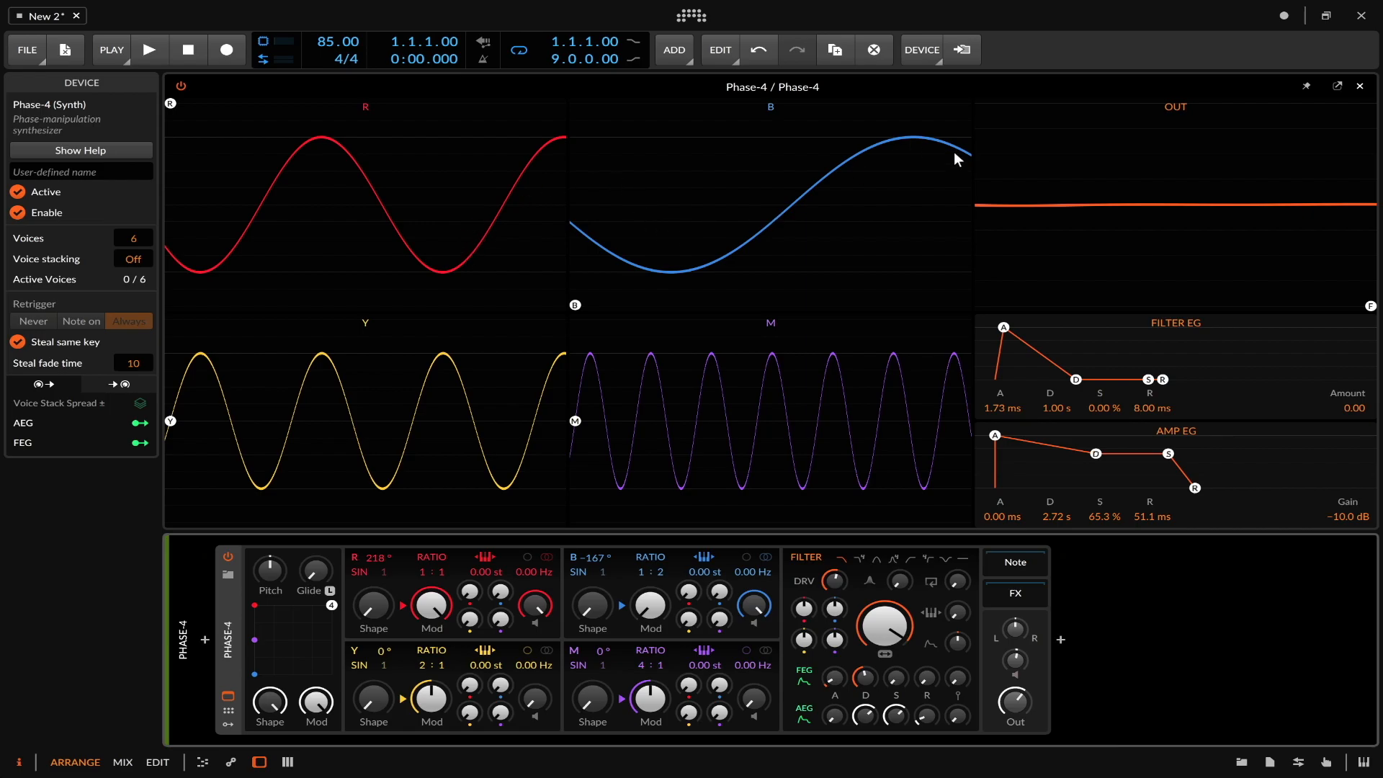
mouse_move(1191, 234)
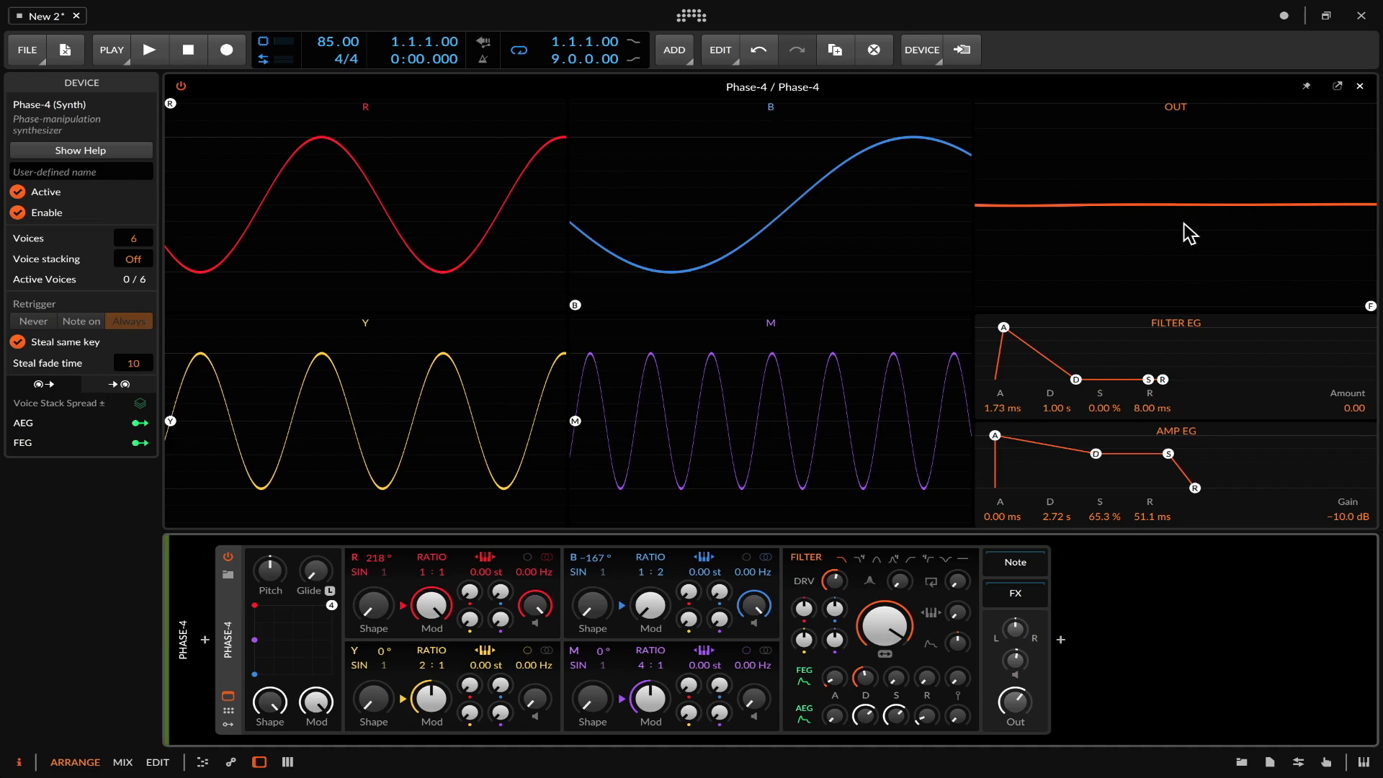
mouse_move(997, 284)
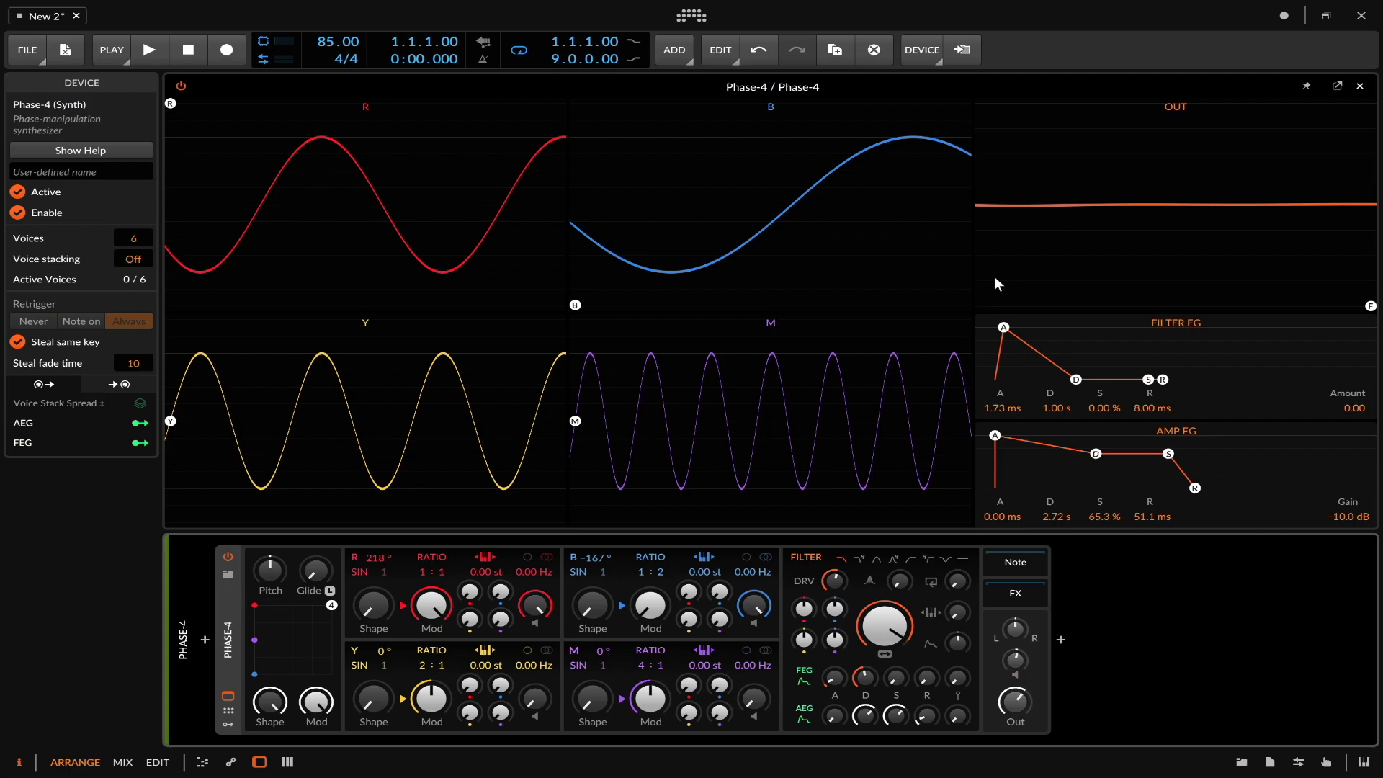
mouse_move(978, 283)
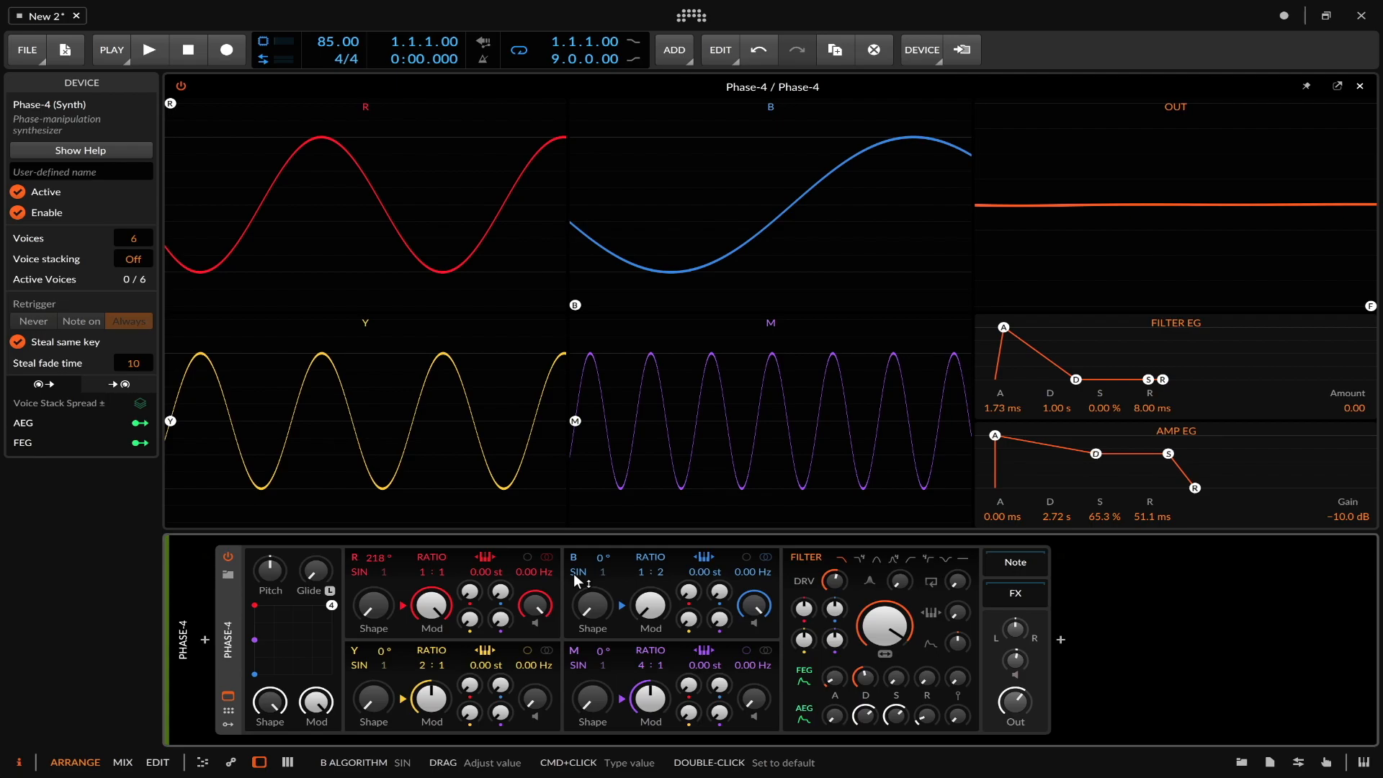
mouse_move(500, 628)
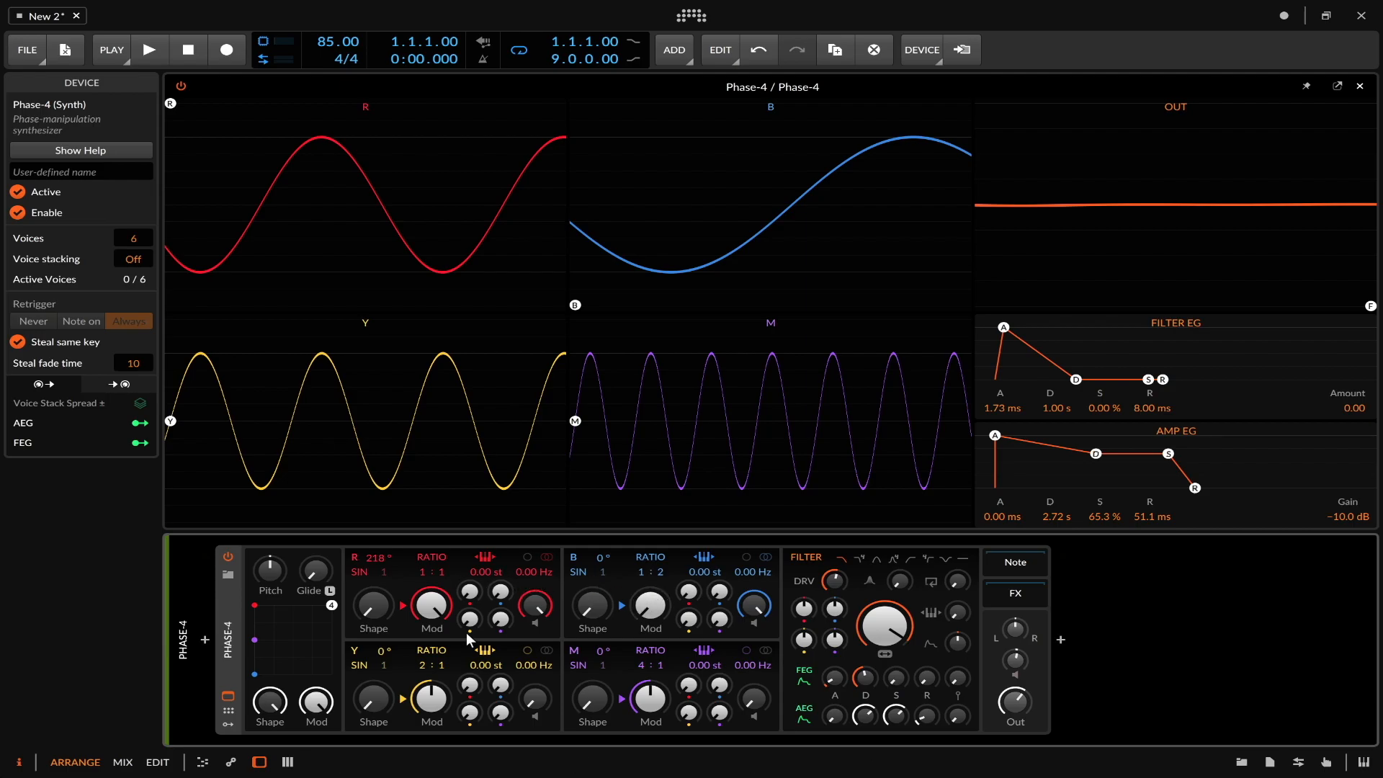
mouse_move(825, 579)
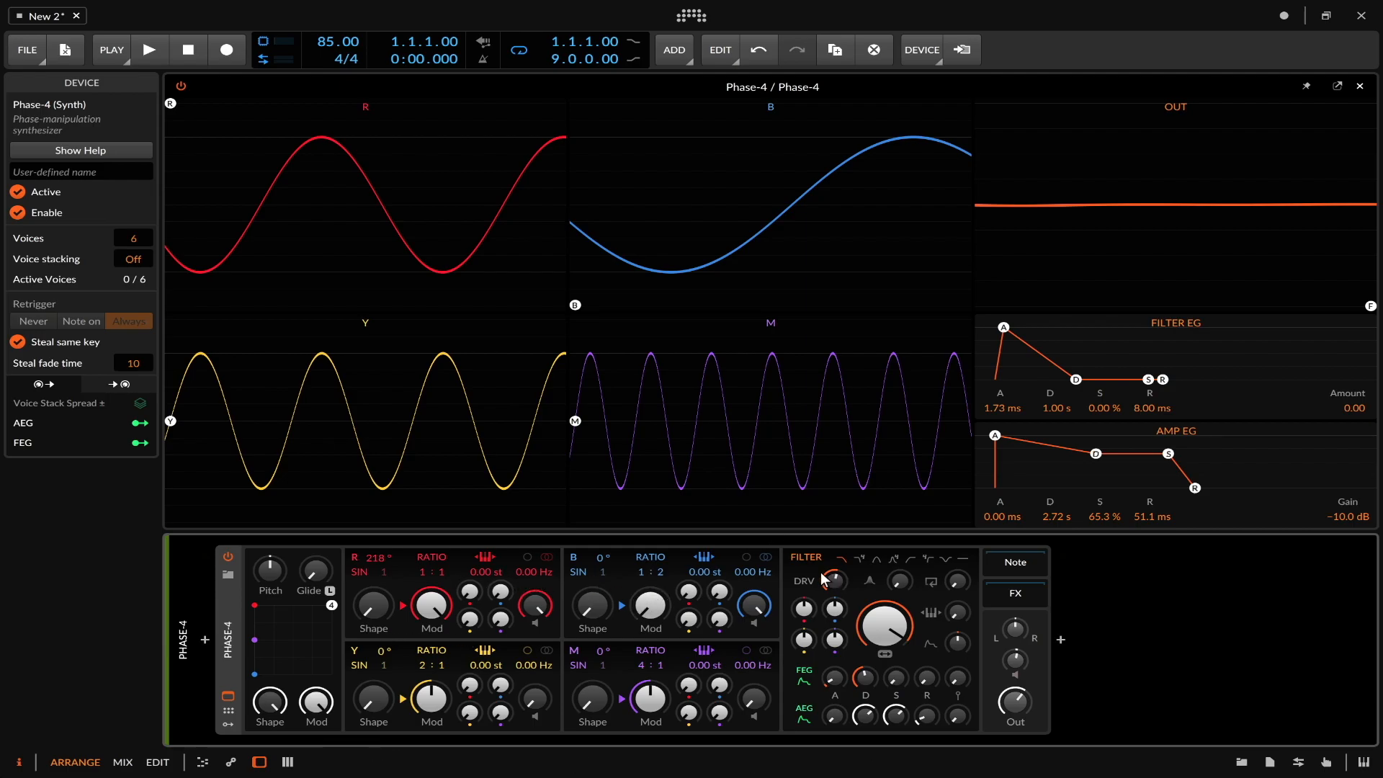
mouse_move(833, 581)
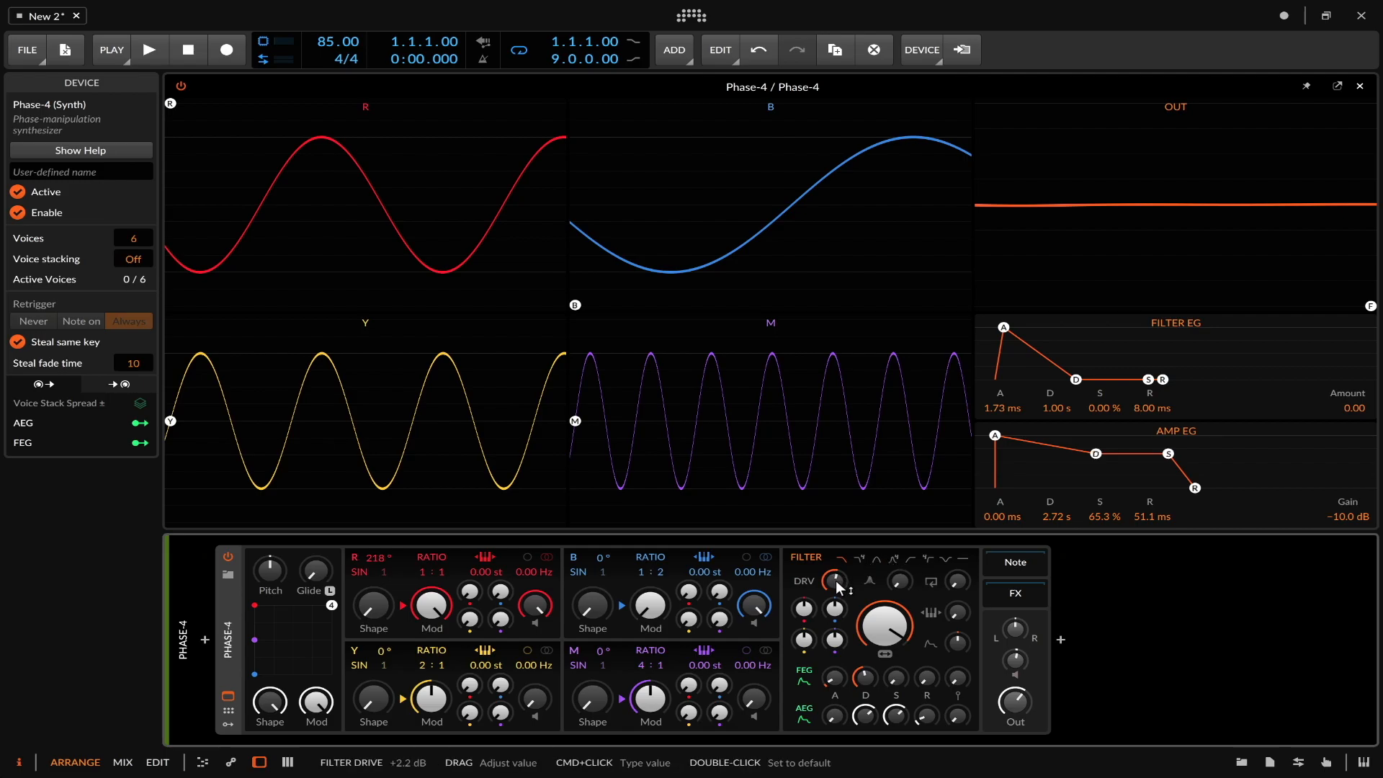
mouse_move(834, 583)
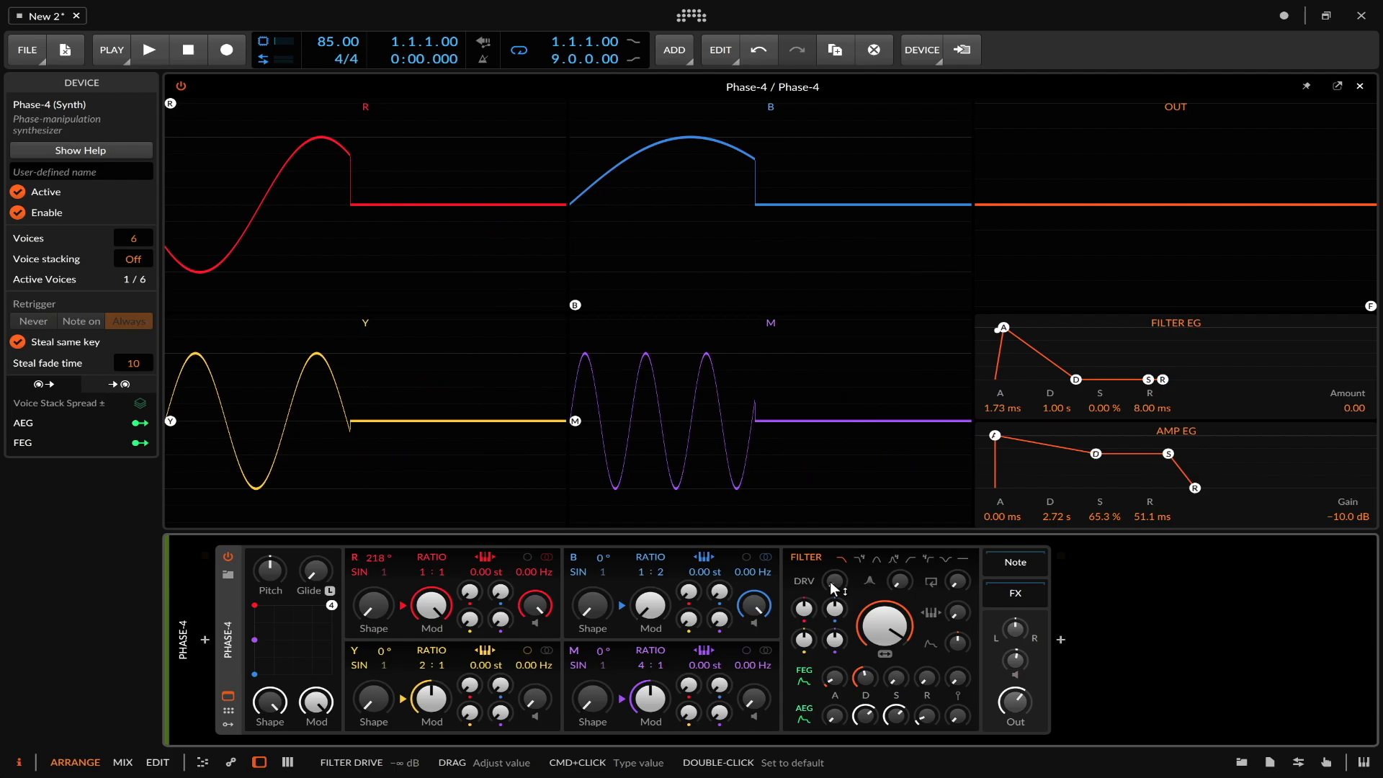
- Sweep the filter drive down to -∞ dB, then partway back up
left_click_drag(832, 581, 833, 586)
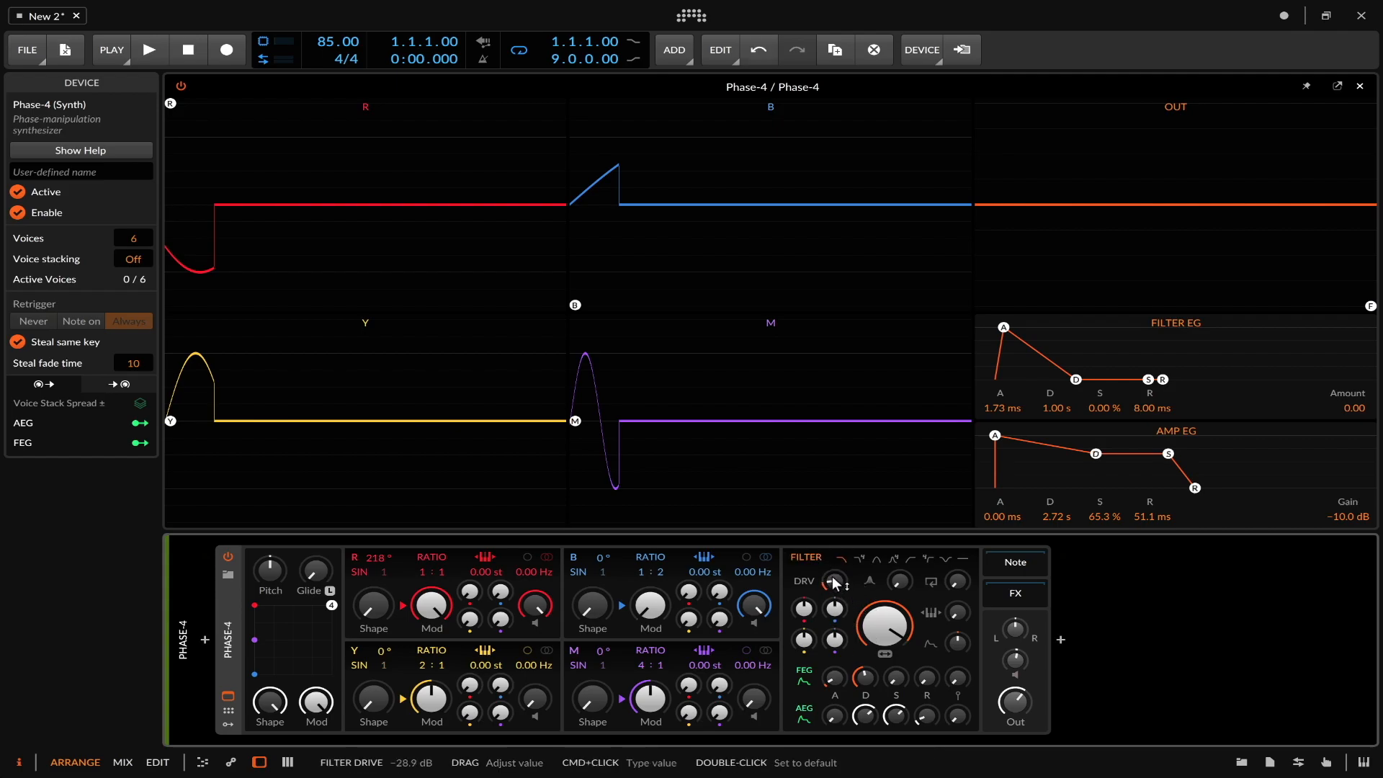
left_click_drag(833, 582, 833, 556)
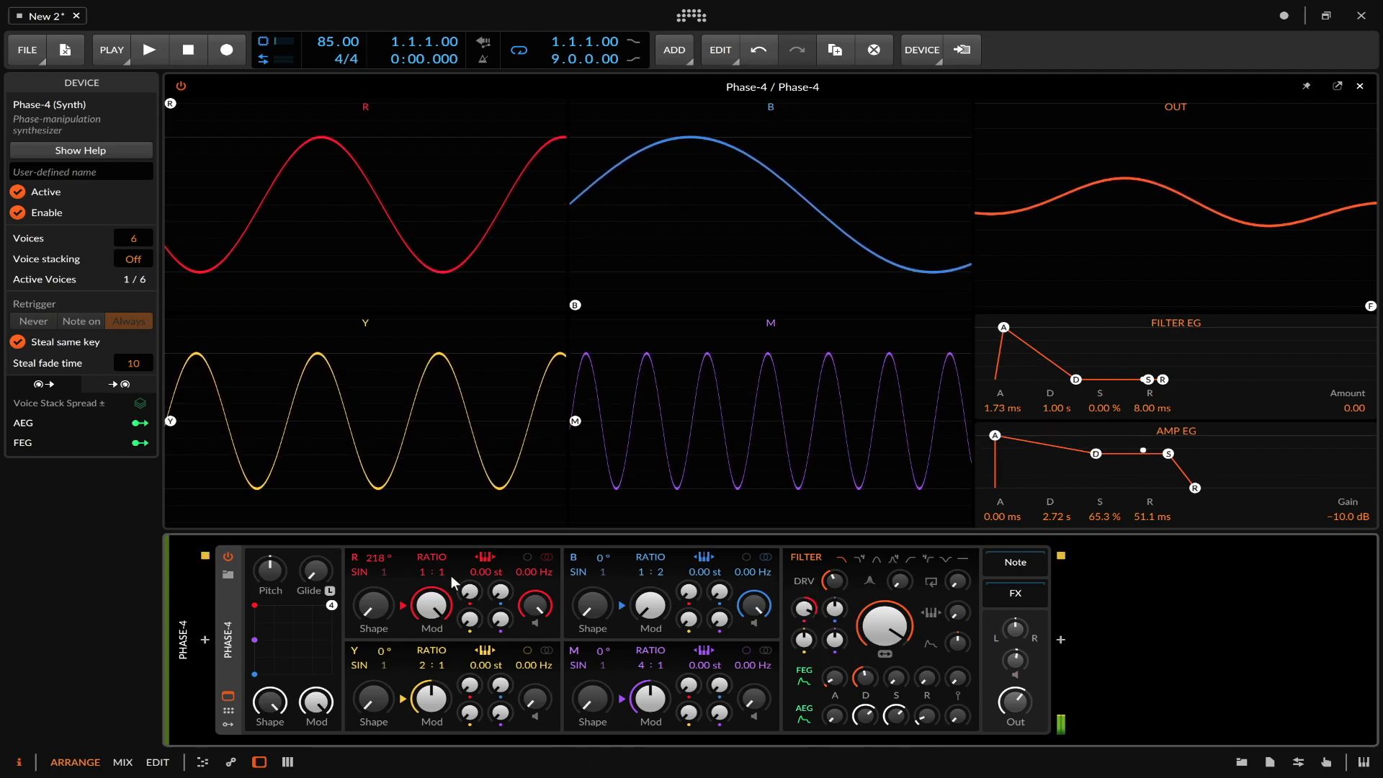
left_click_drag(372, 606, 372, 591)
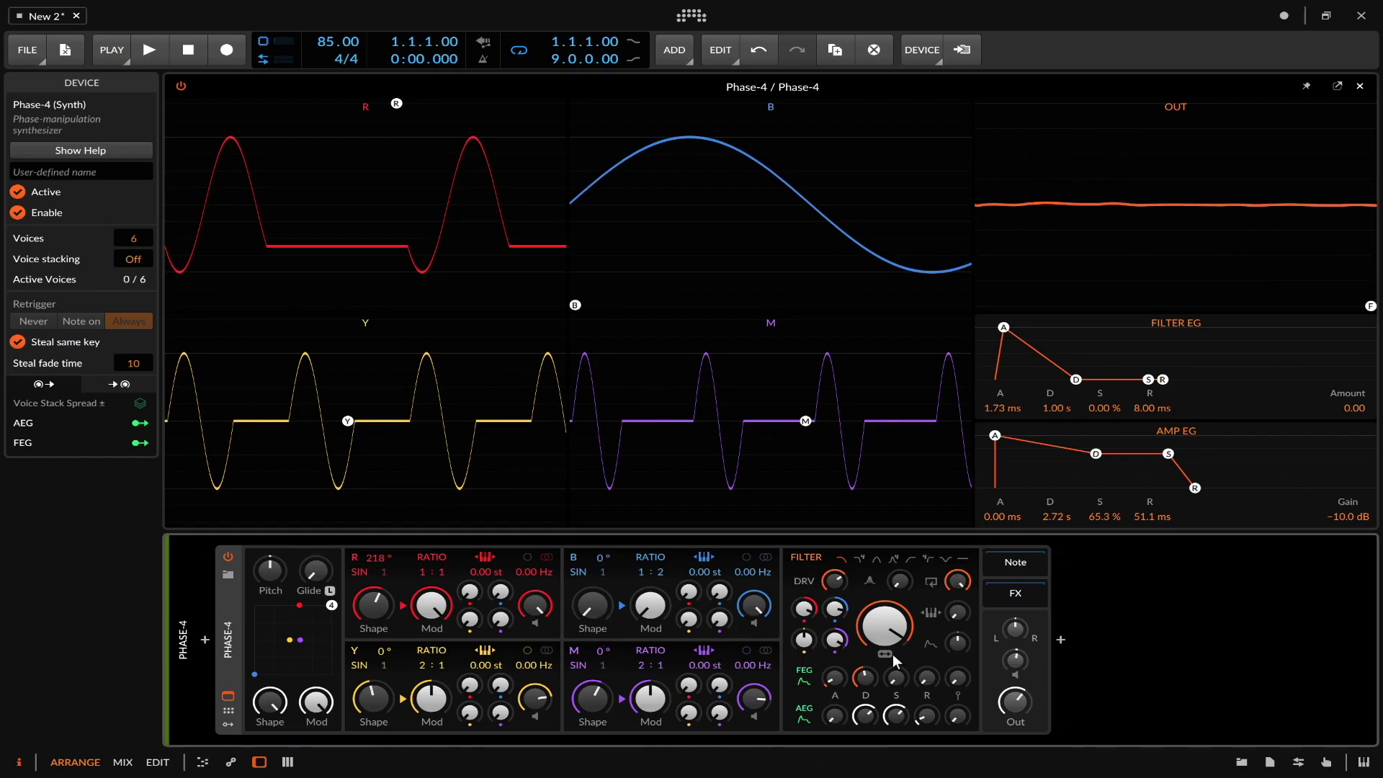
mouse_move(830, 555)
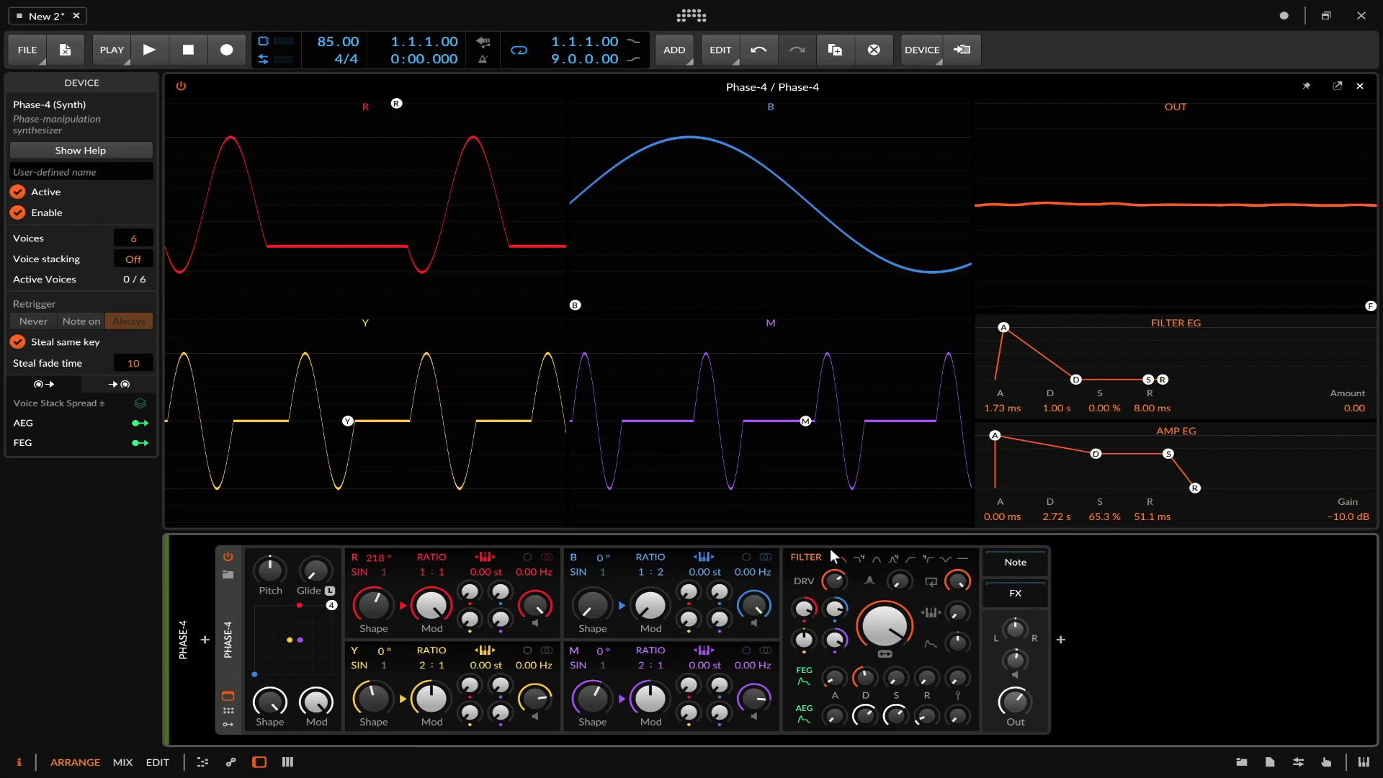
mouse_move(935, 565)
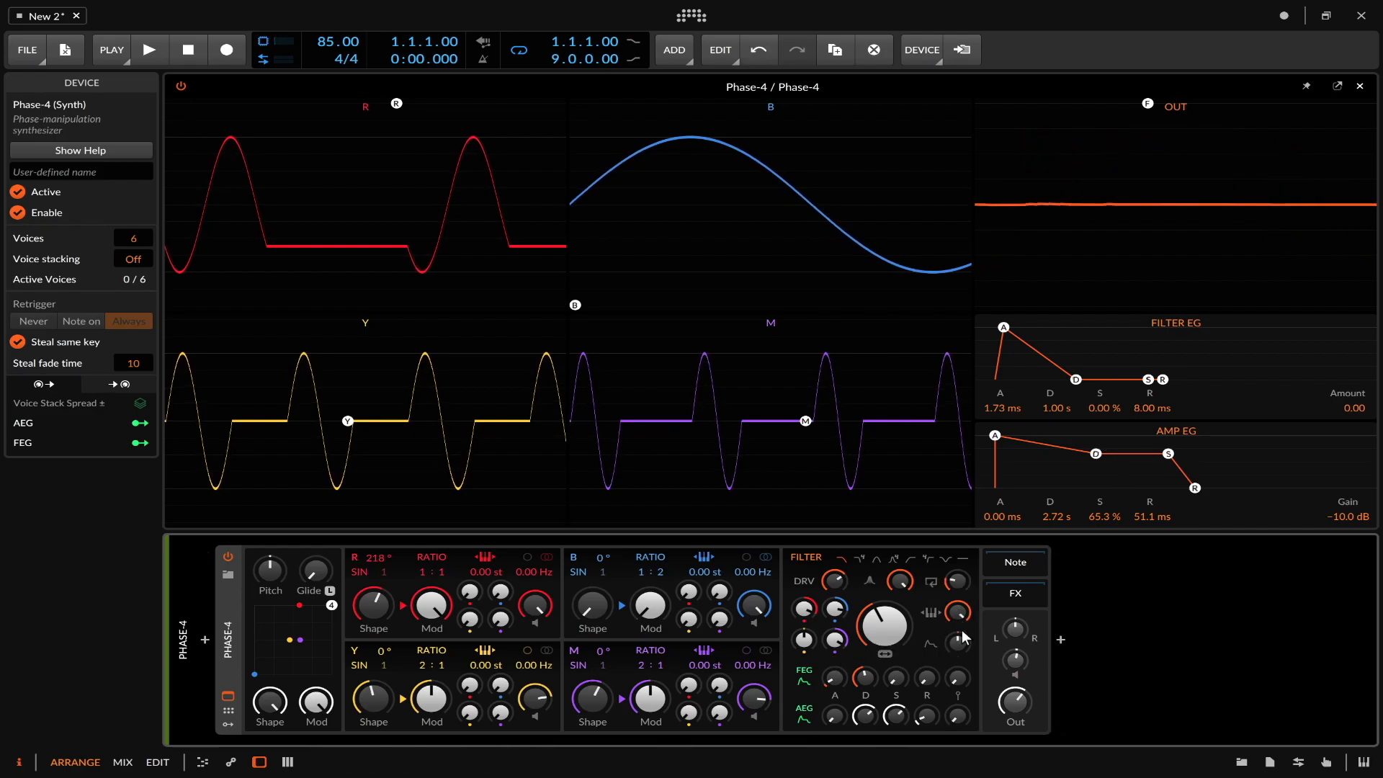
mouse_move(961, 644)
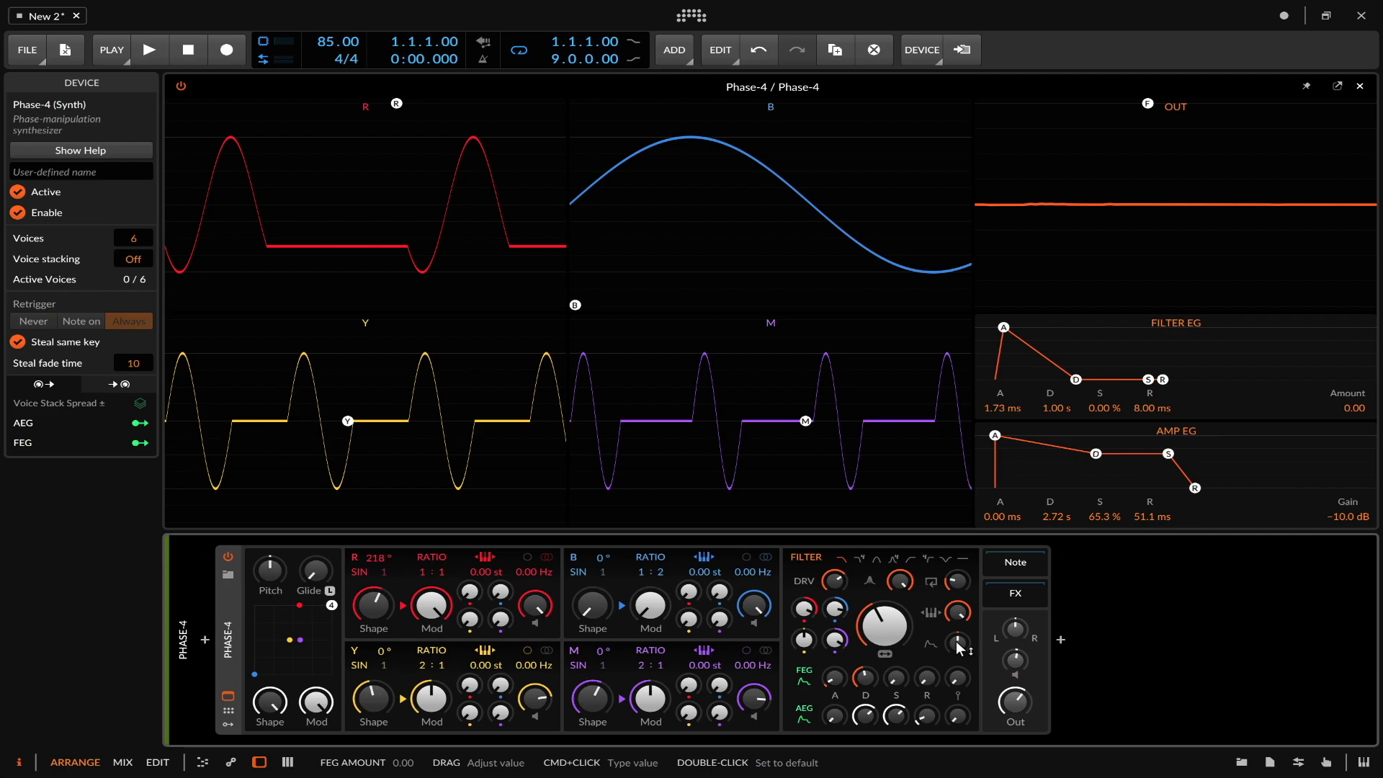
mouse_move(802, 675)
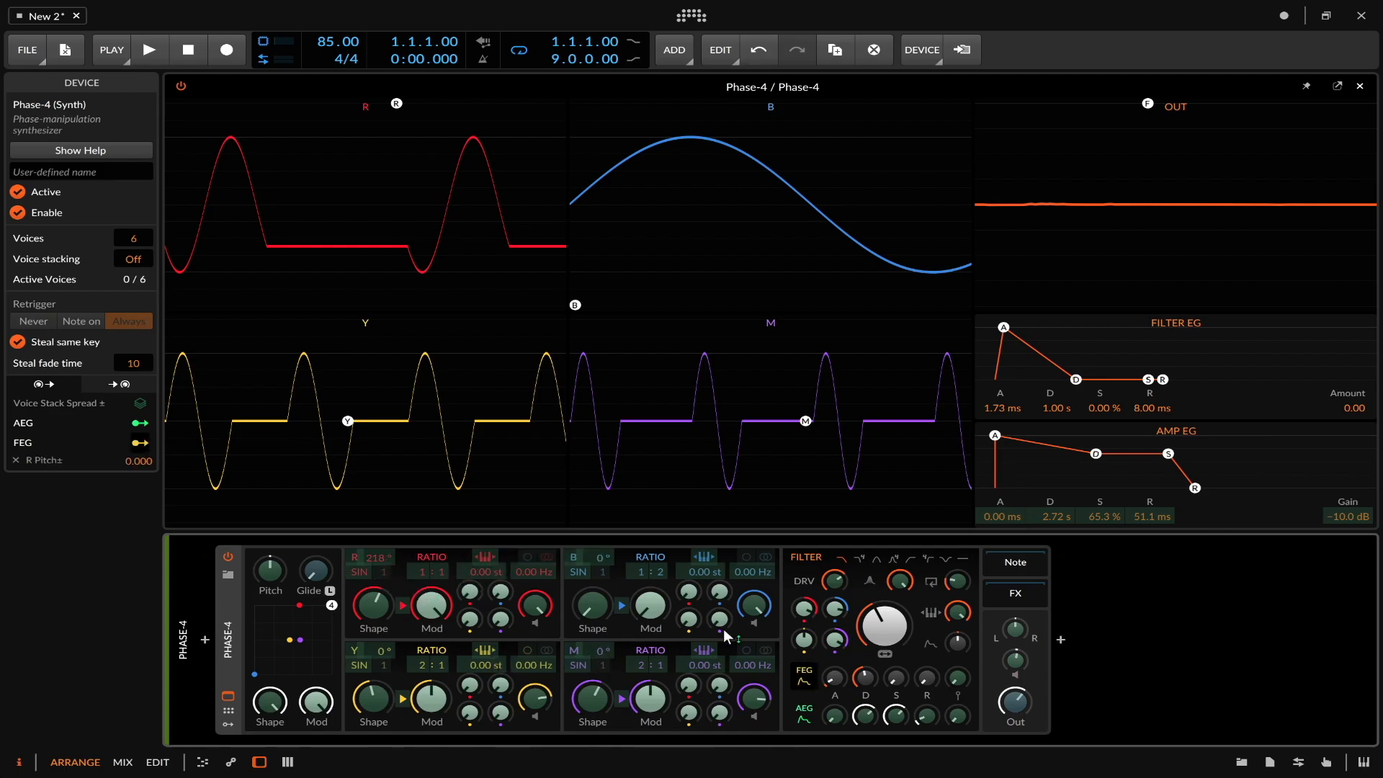
- Route the filter envelope to R pitch, R→B and M→R, with amount 33.12
left_click_drag(725, 636, 688, 593)
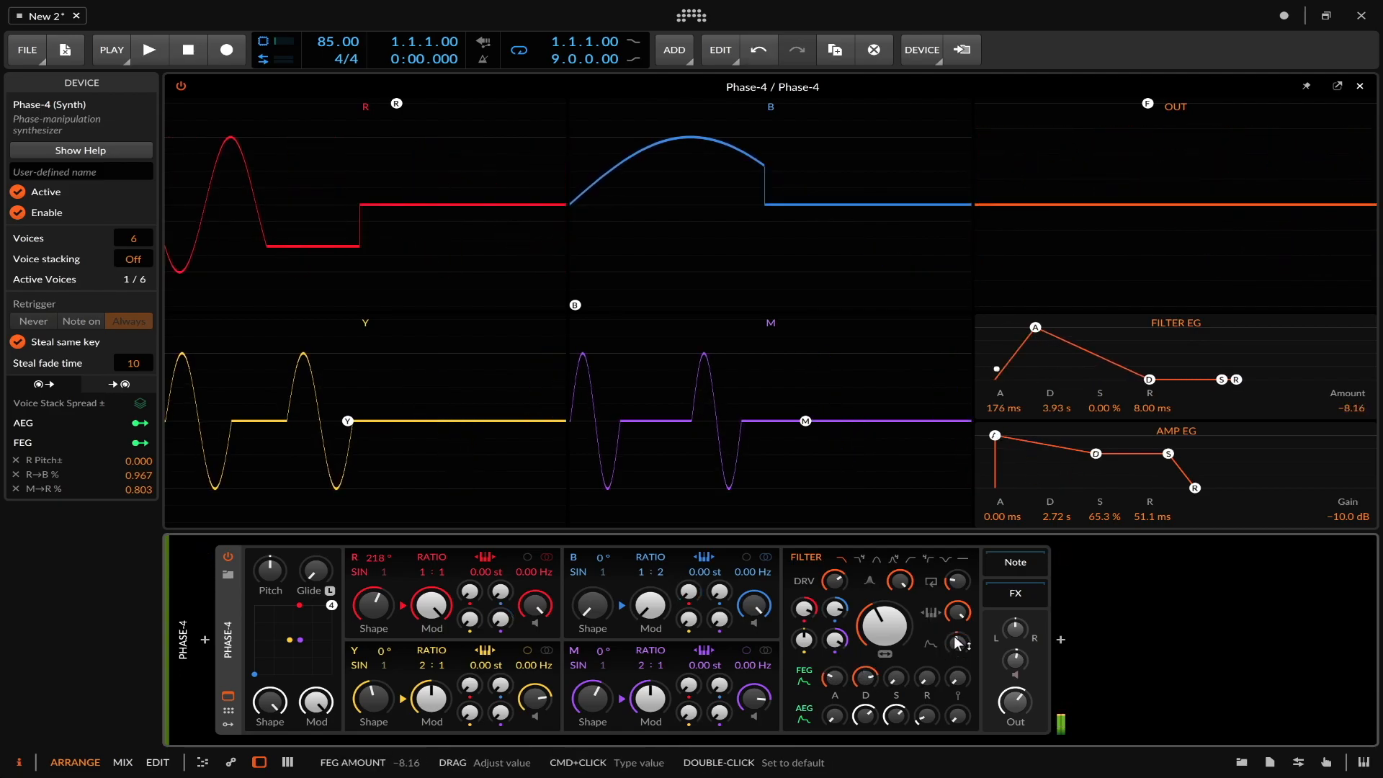
left_click_drag(950, 626, 950, 617)
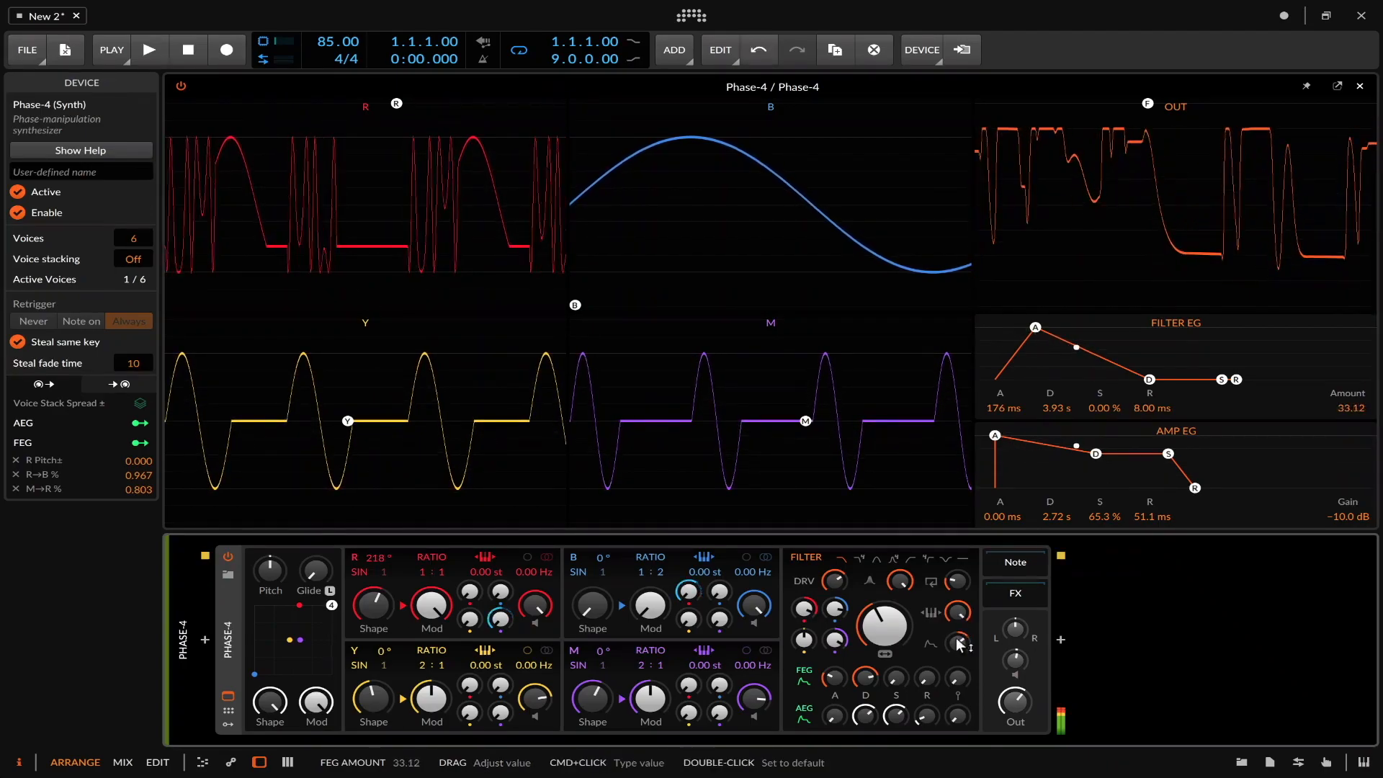
left_click_drag(883, 626, 869, 644)
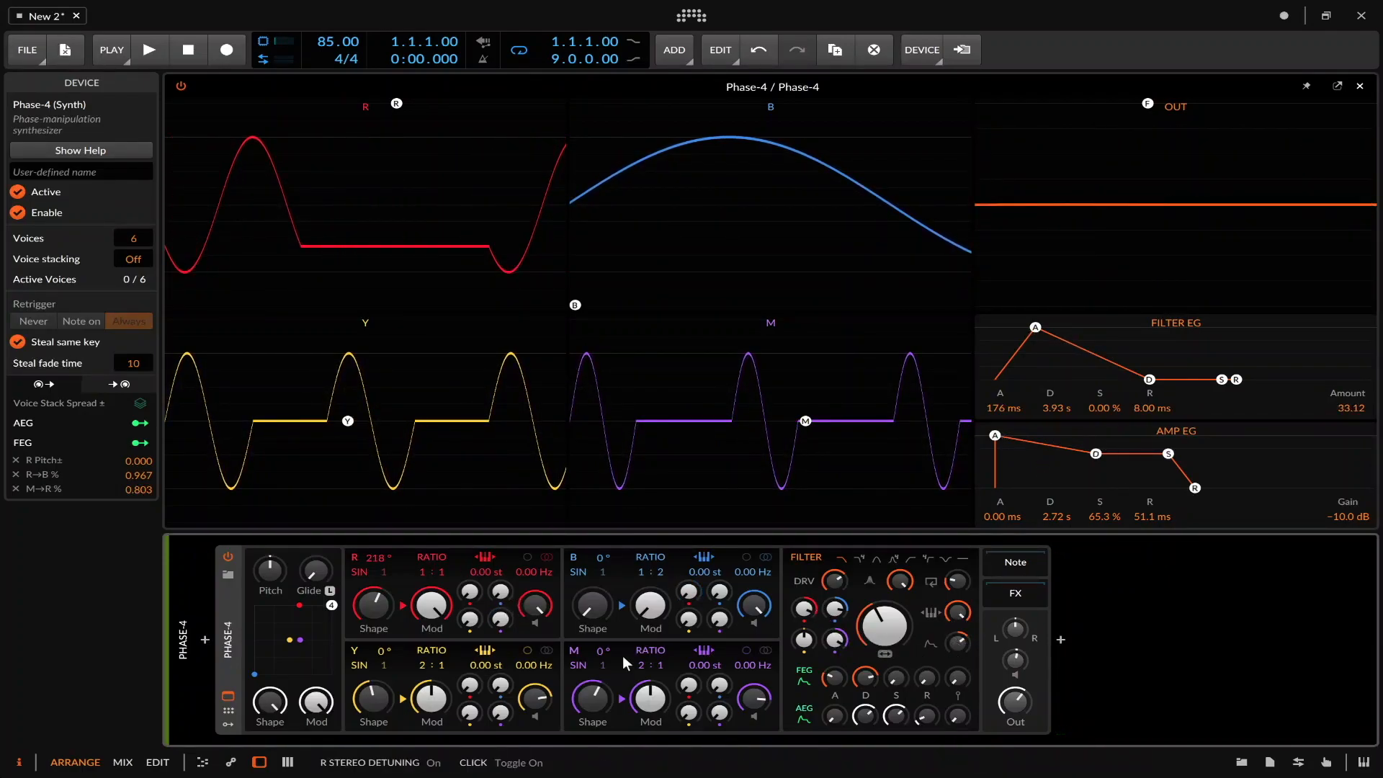
mouse_move(280, 635)
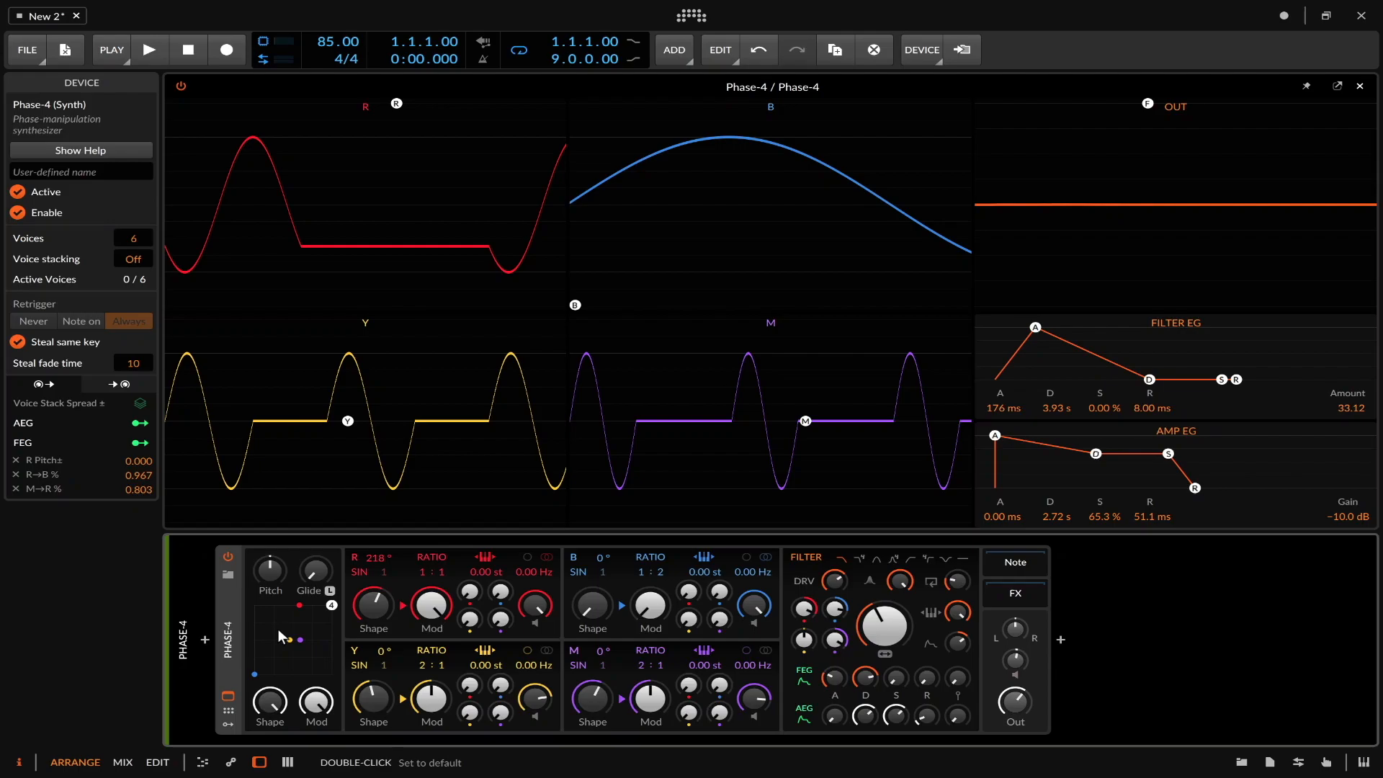
mouse_move(329, 637)
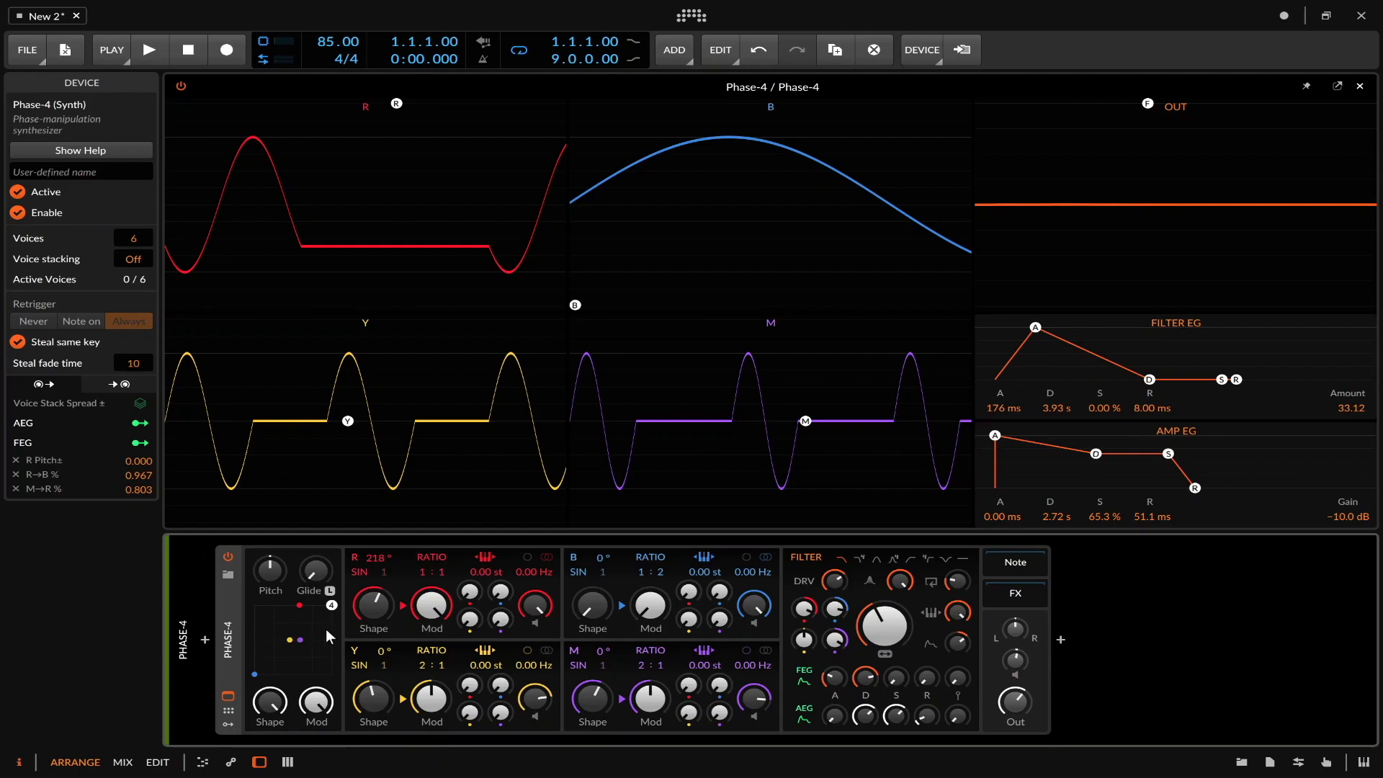
mouse_move(290, 637)
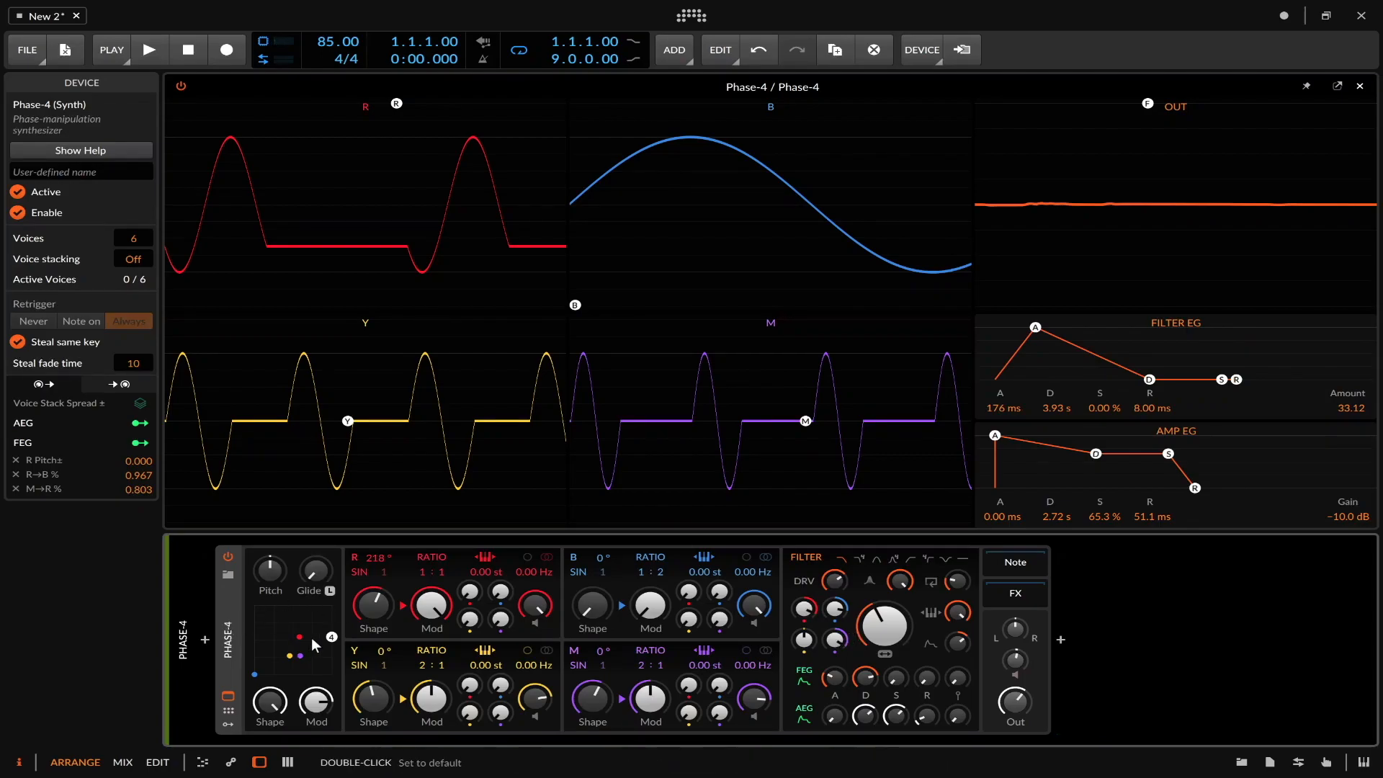
mouse_move(833, 680)
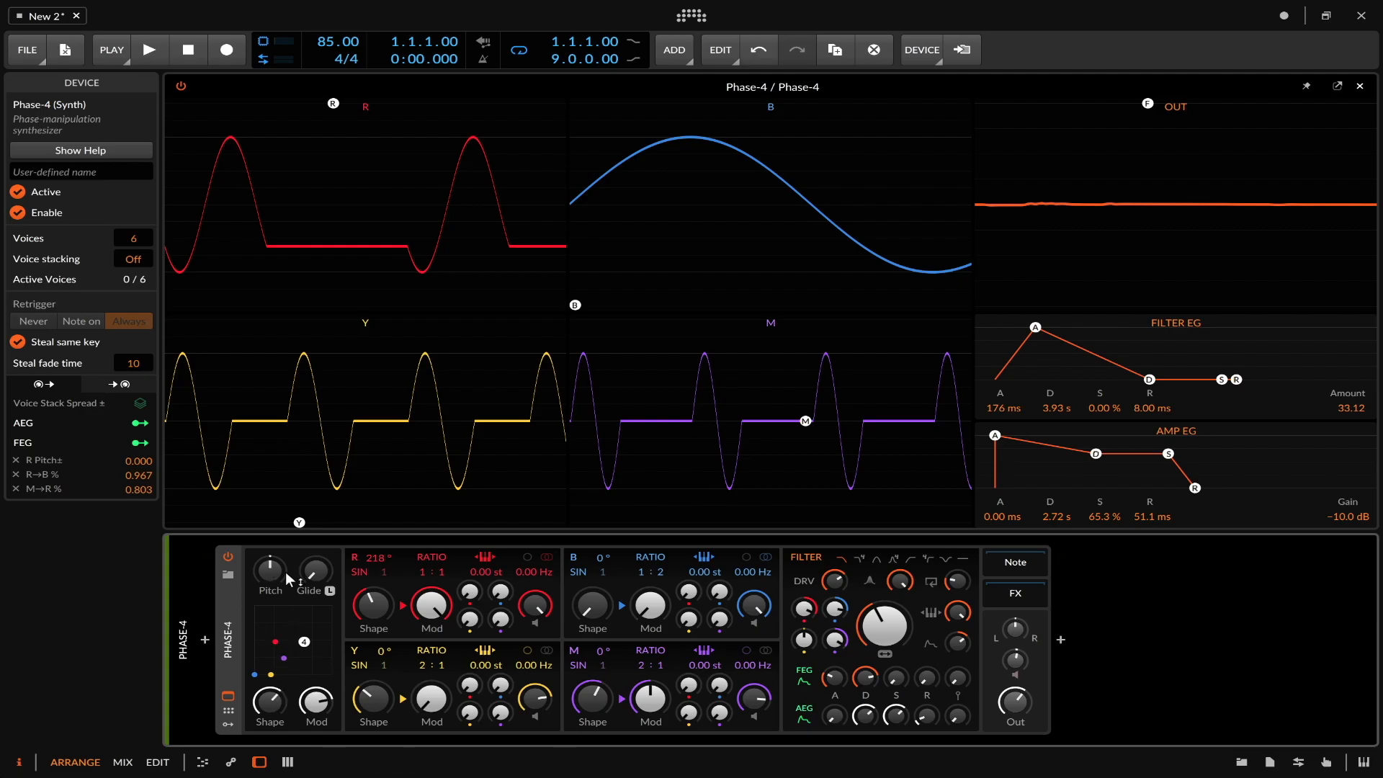
mouse_move(310, 571)
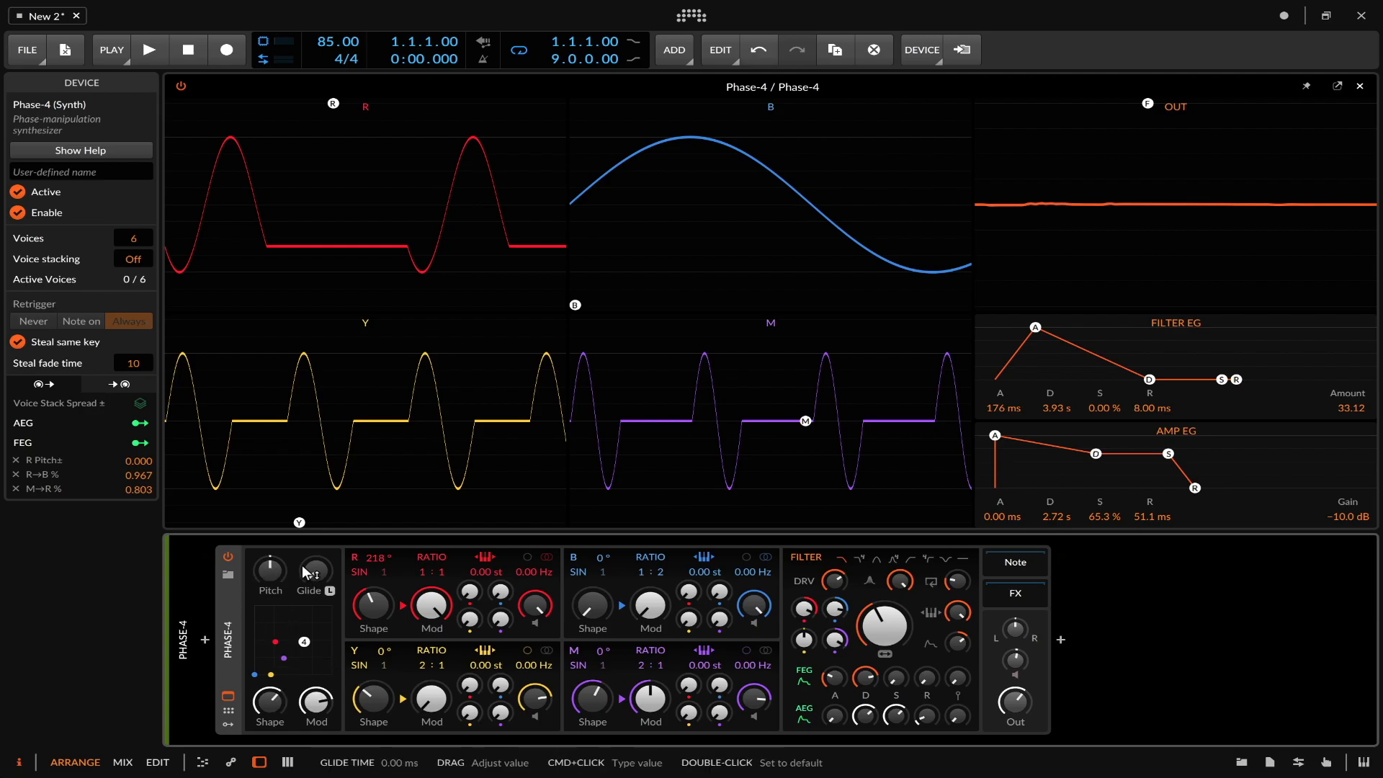
mouse_move(315, 571)
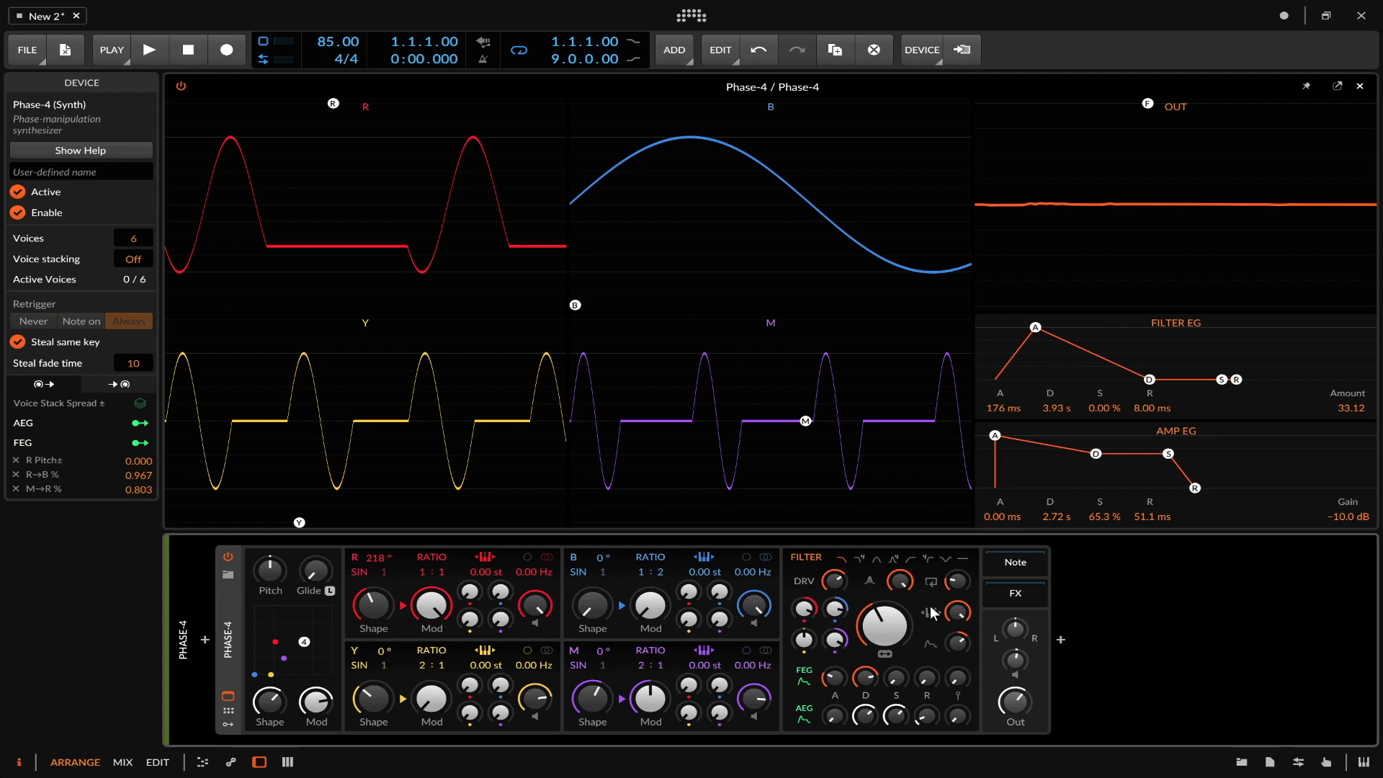
mouse_move(1041, 341)
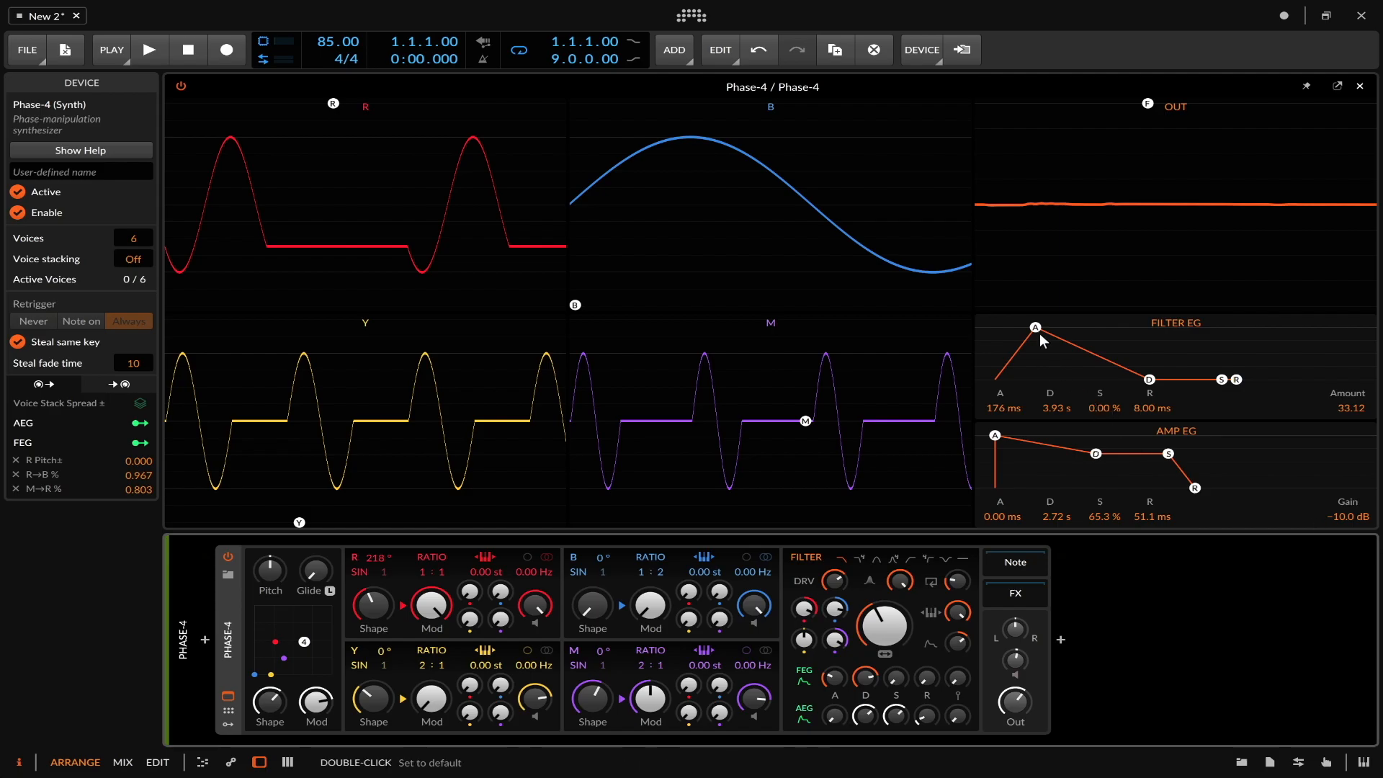
mouse_move(837, 680)
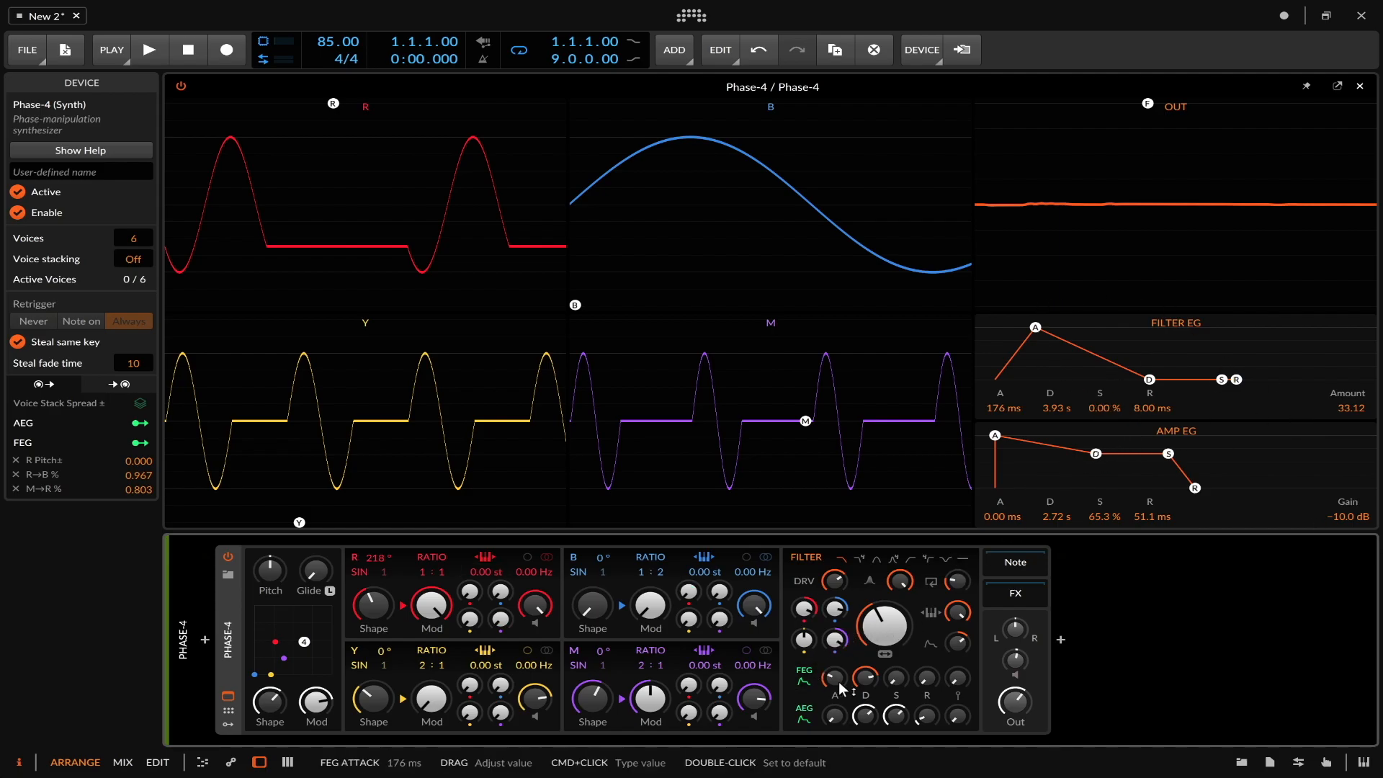
mouse_move(995, 365)
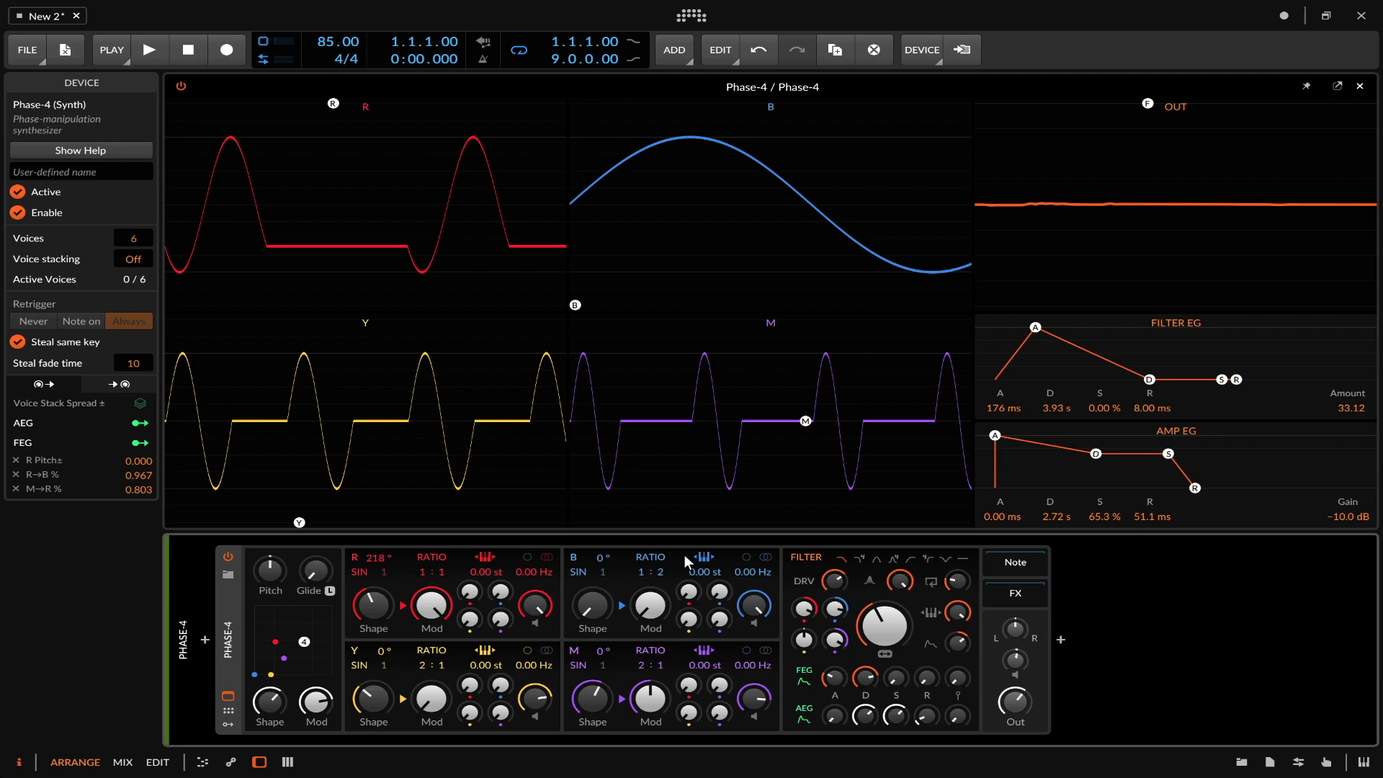
mouse_move(536, 573)
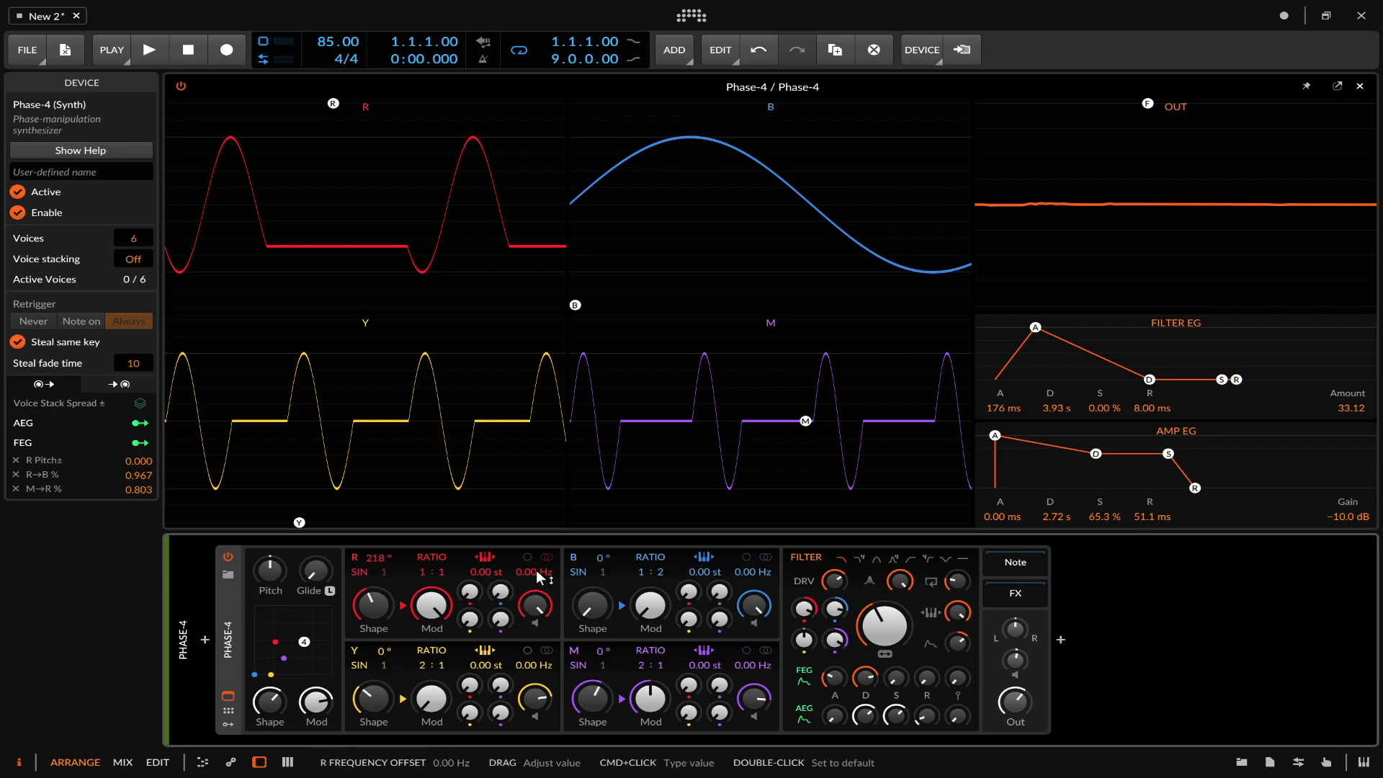
mouse_move(527, 572)
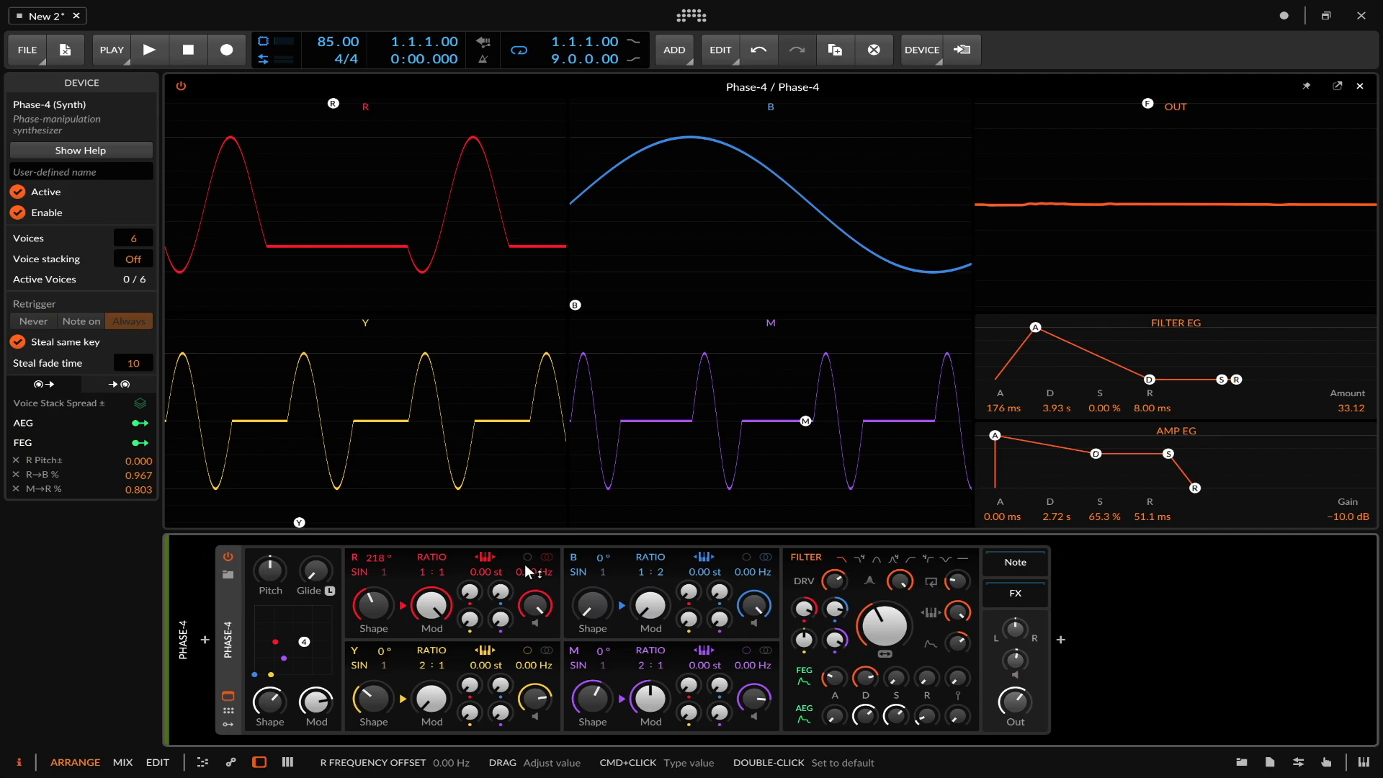
mouse_move(548, 591)
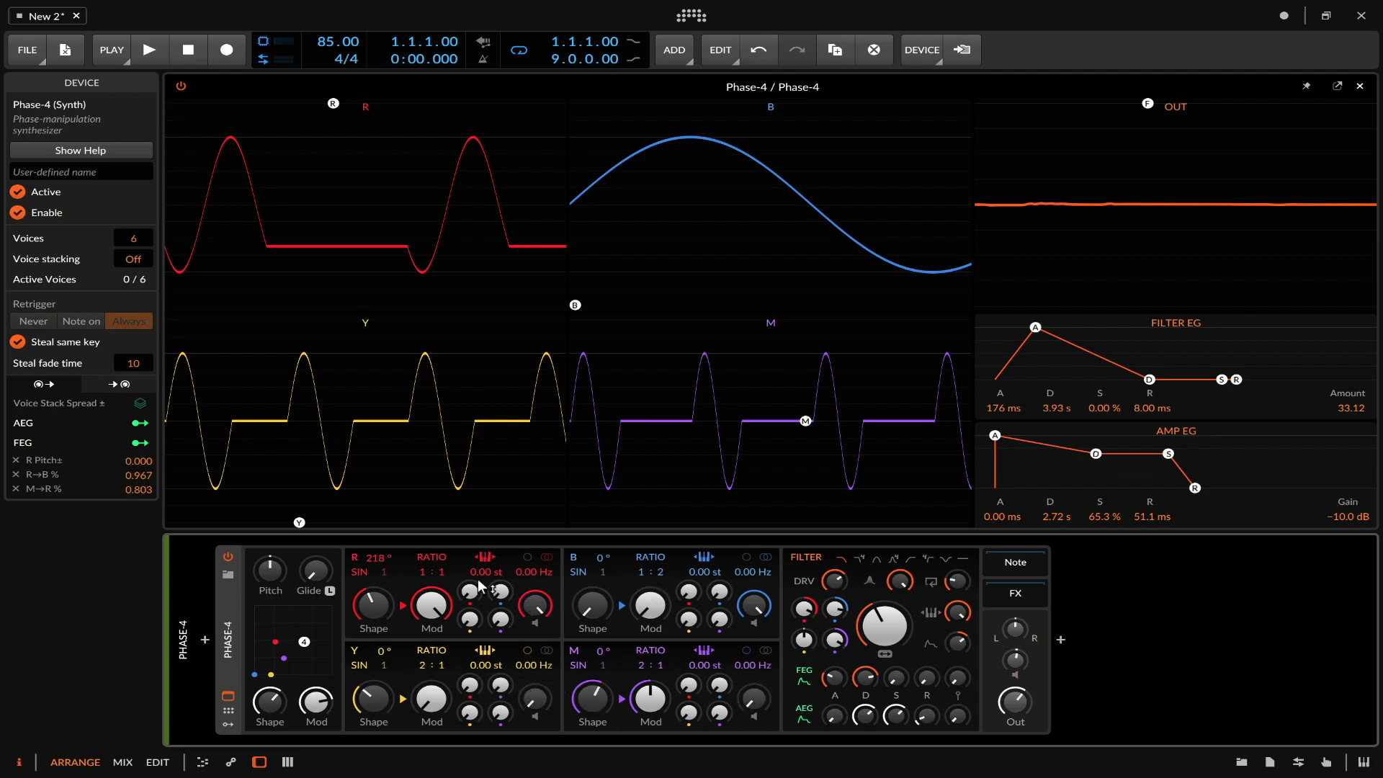
mouse_move(484, 557)
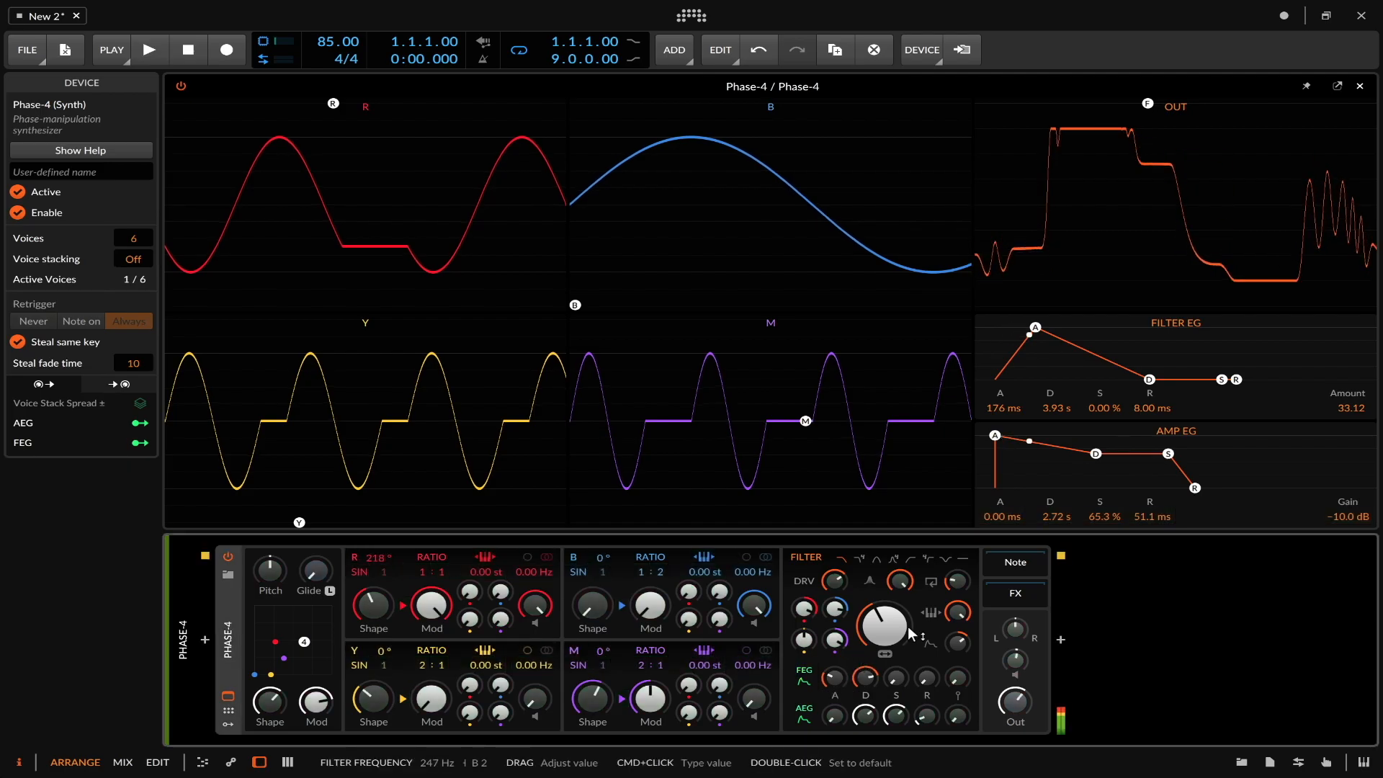
left_click_drag(883, 626, 883, 644)
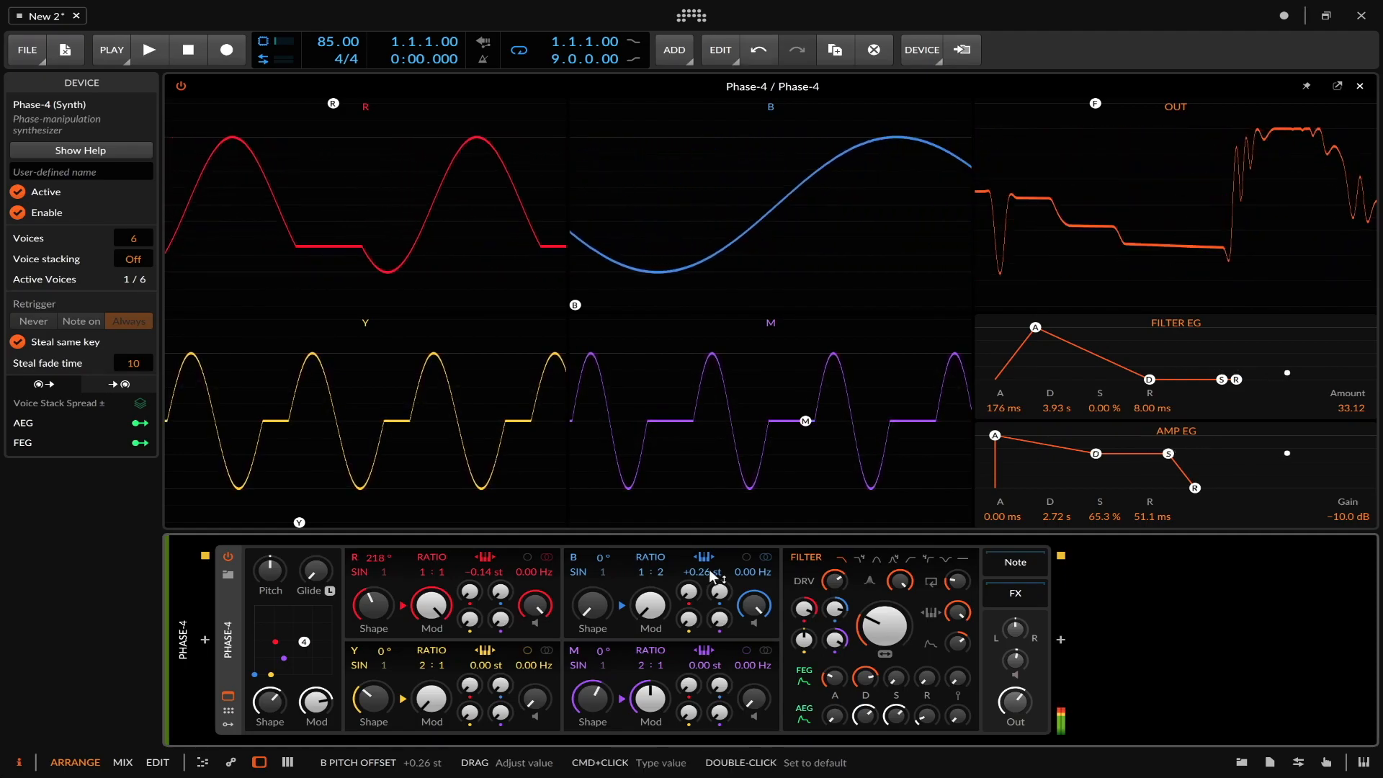
- Push the filter drive to +8.1 dB and detune oscillator B by +0.26 st
left_click_drag(803, 581, 812, 573)
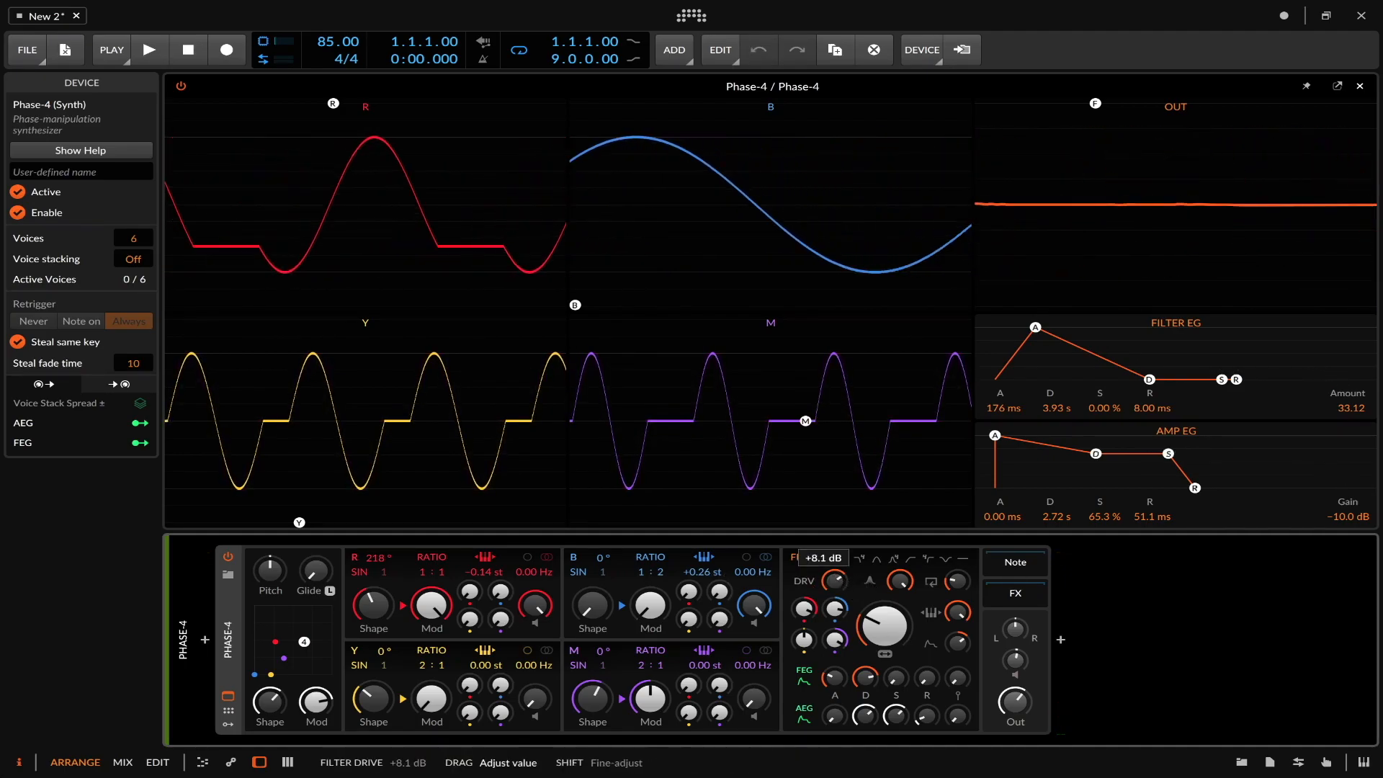
left_click_drag(835, 581, 835, 565)
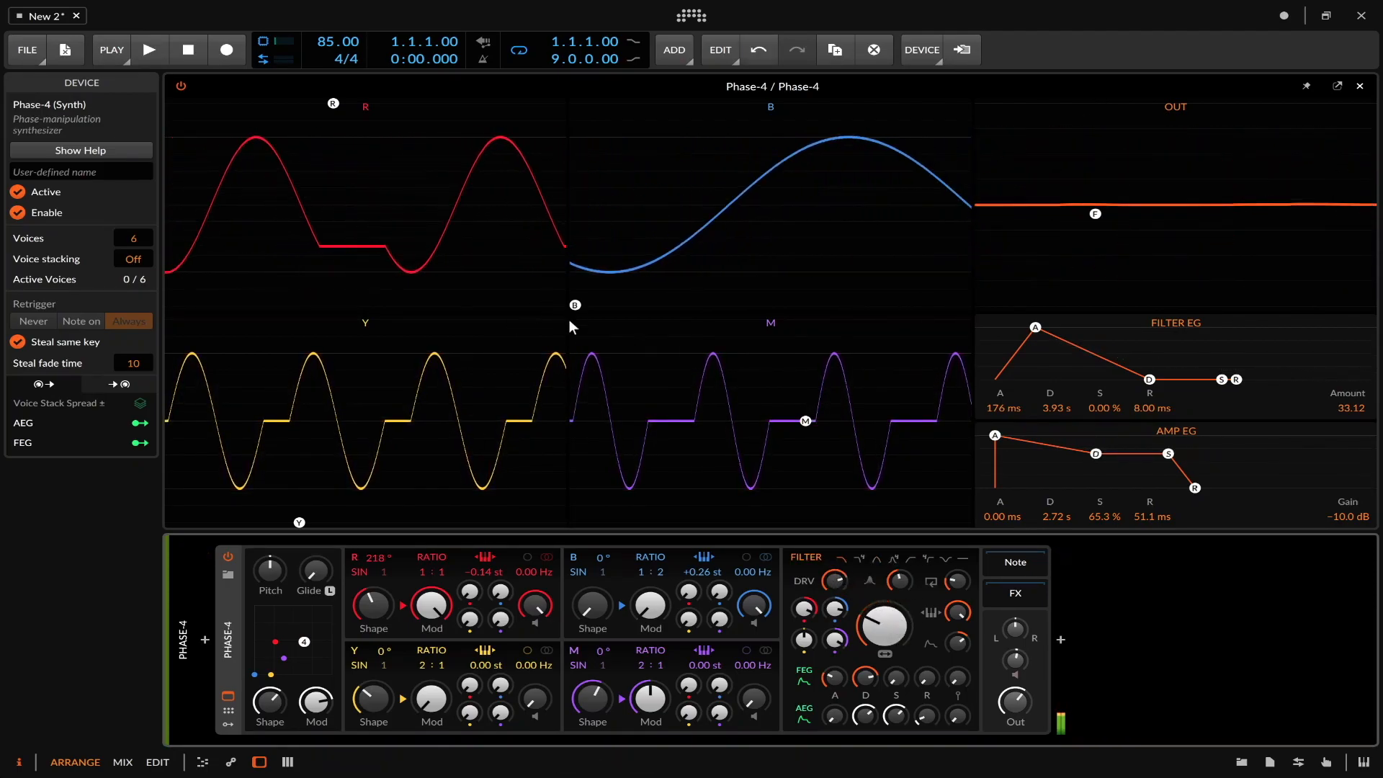
mouse_move(589, 201)
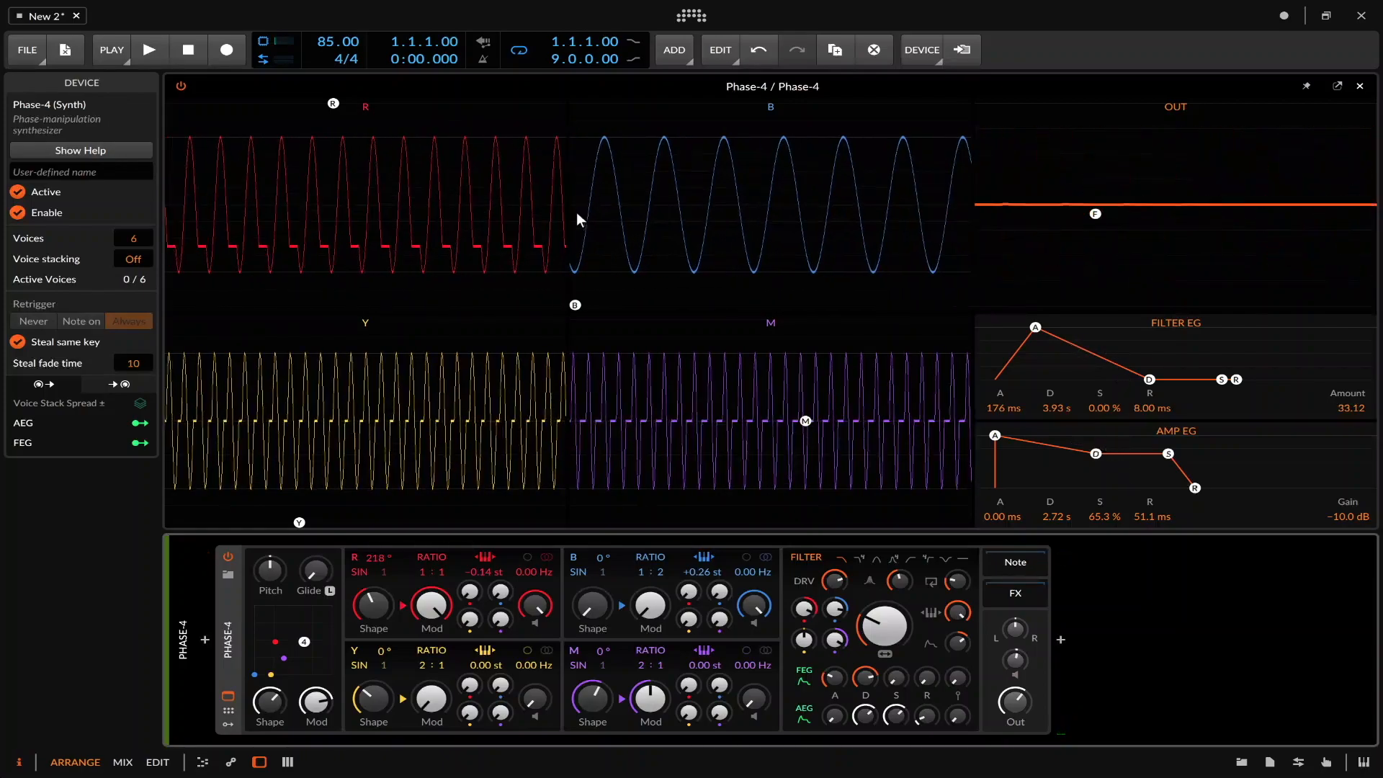
mouse_move(761, 229)
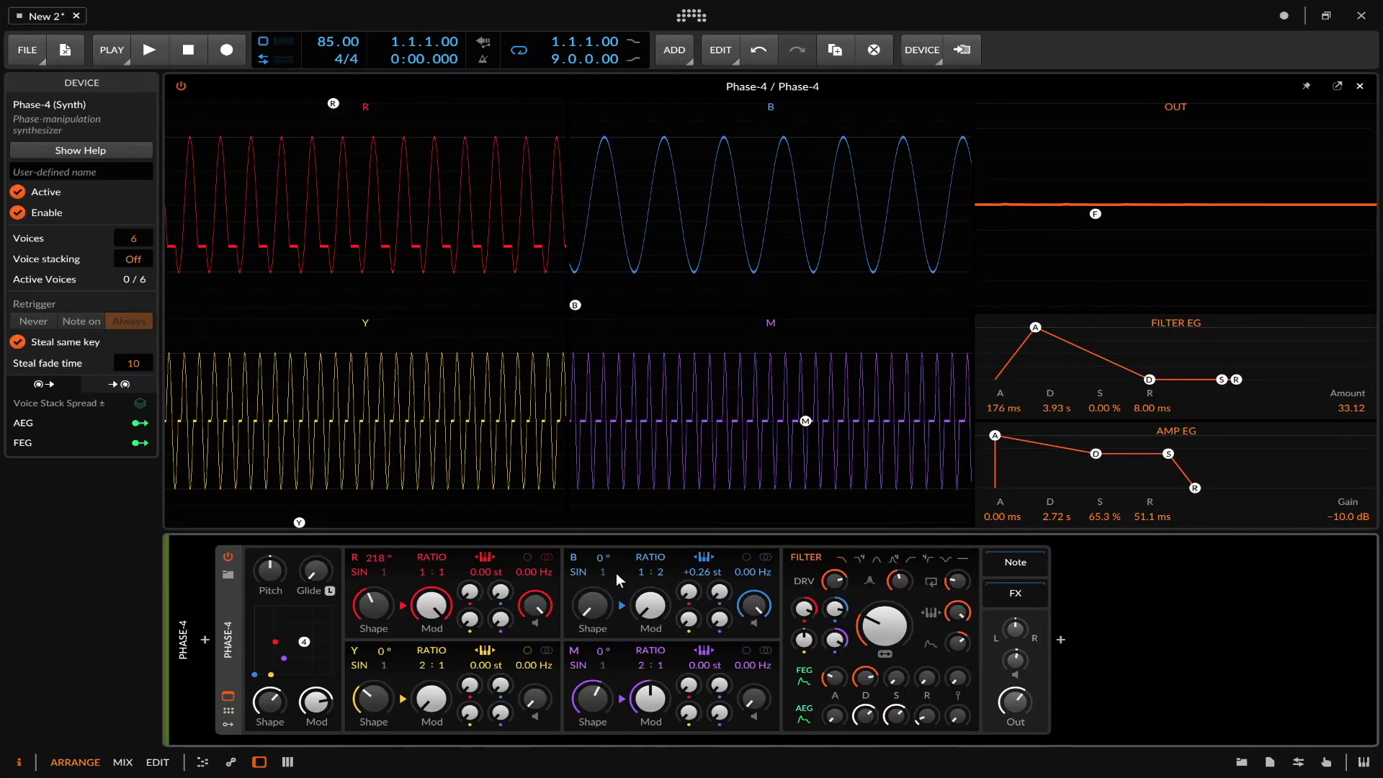
mouse_move(536, 578)
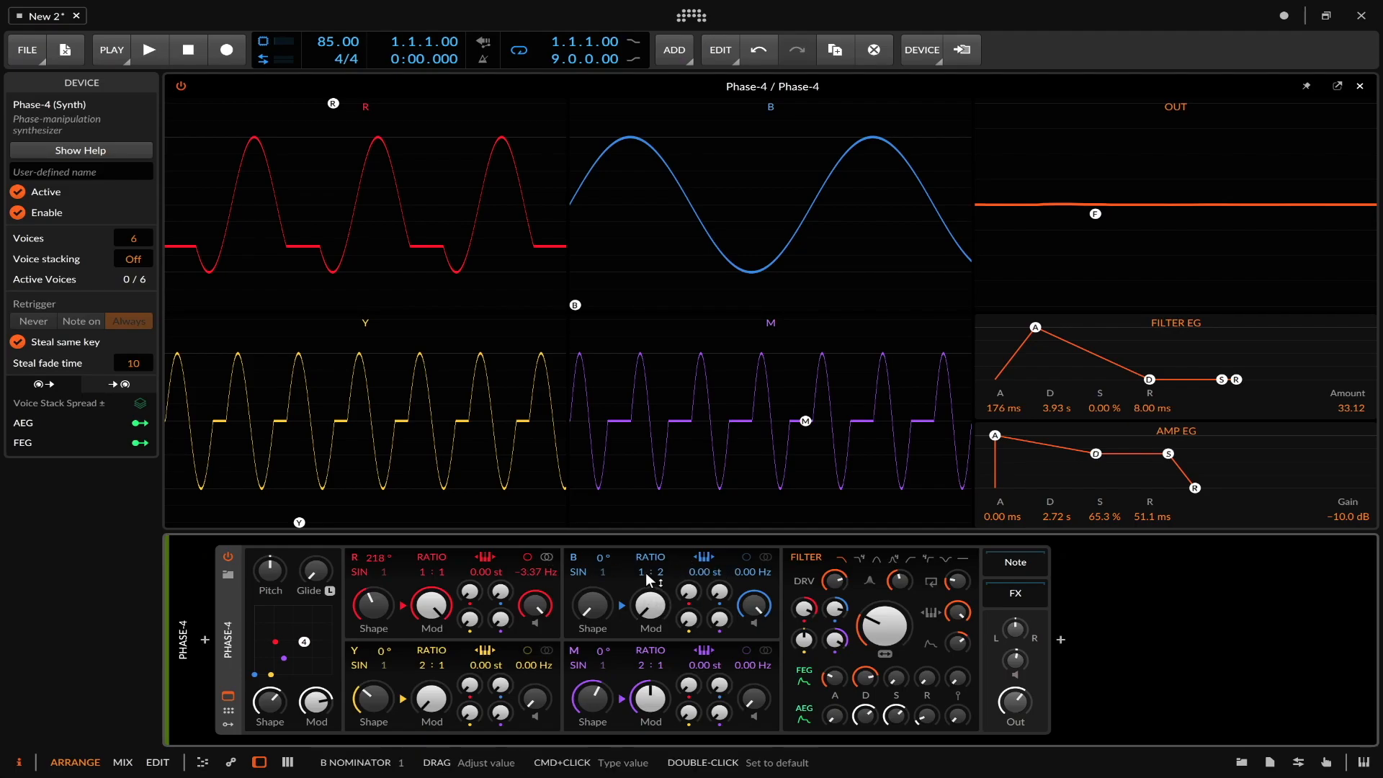
mouse_move(661, 593)
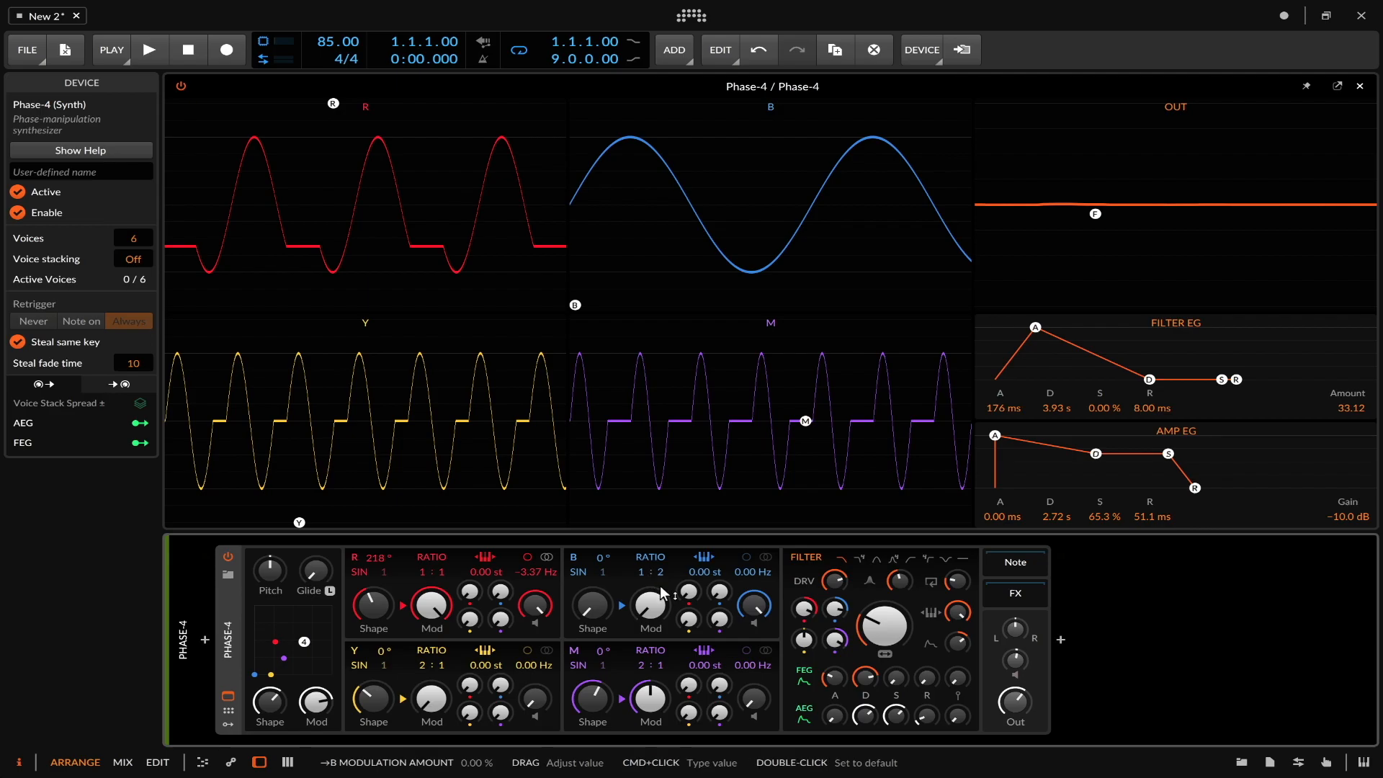